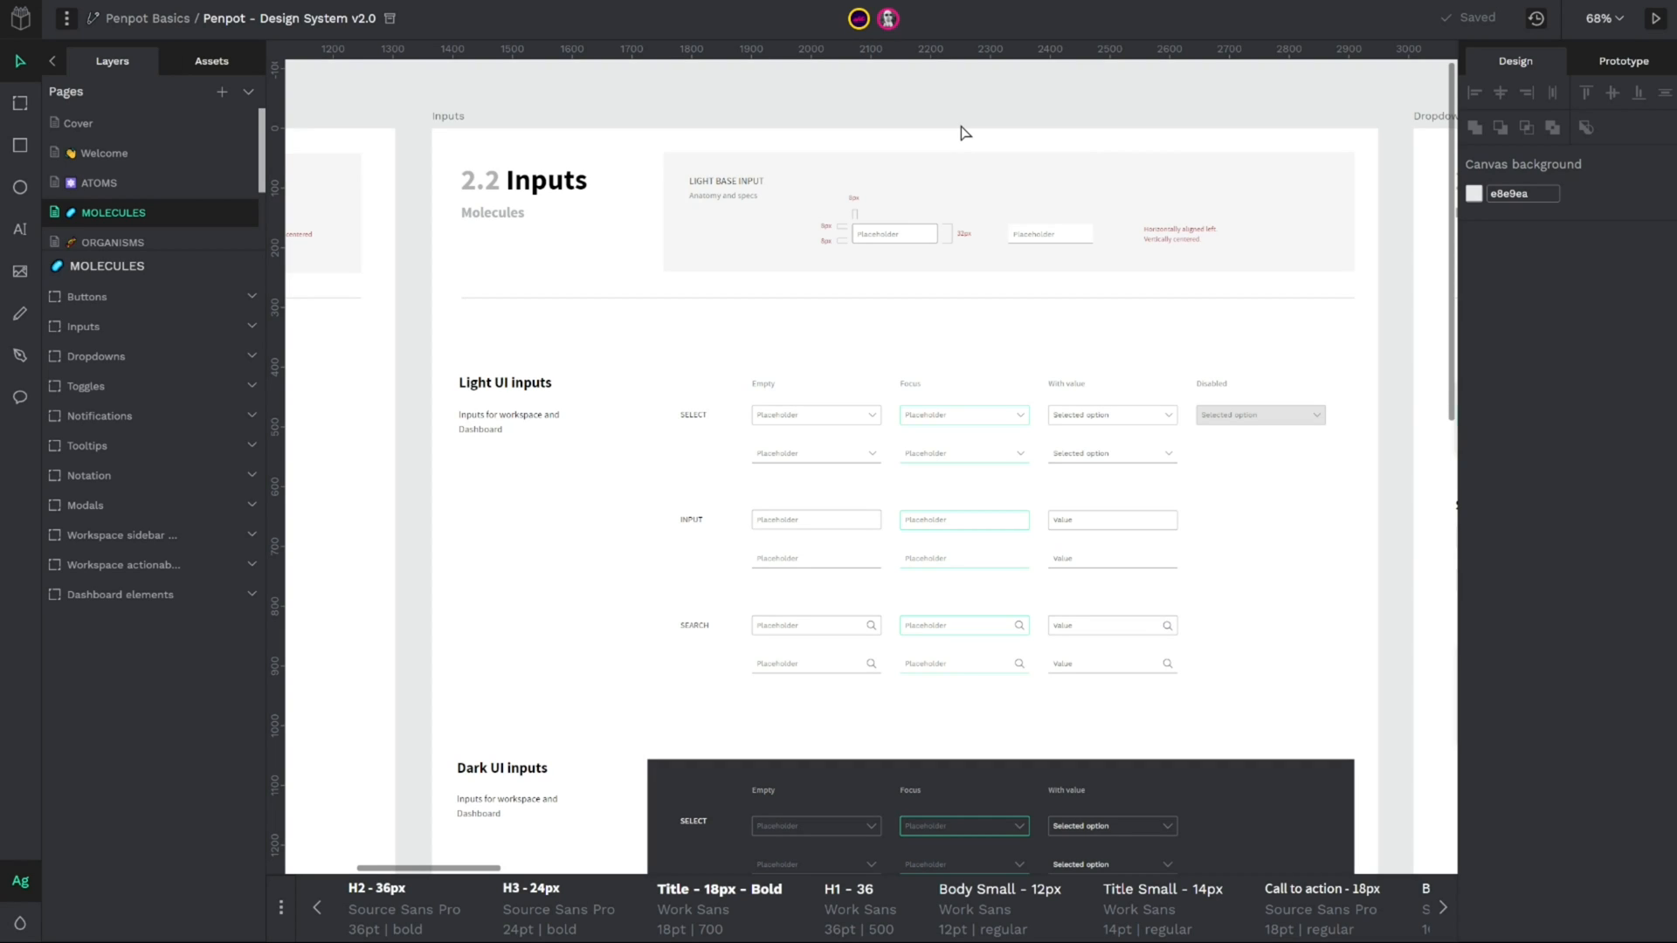
pyautogui.moveTo(373, 255)
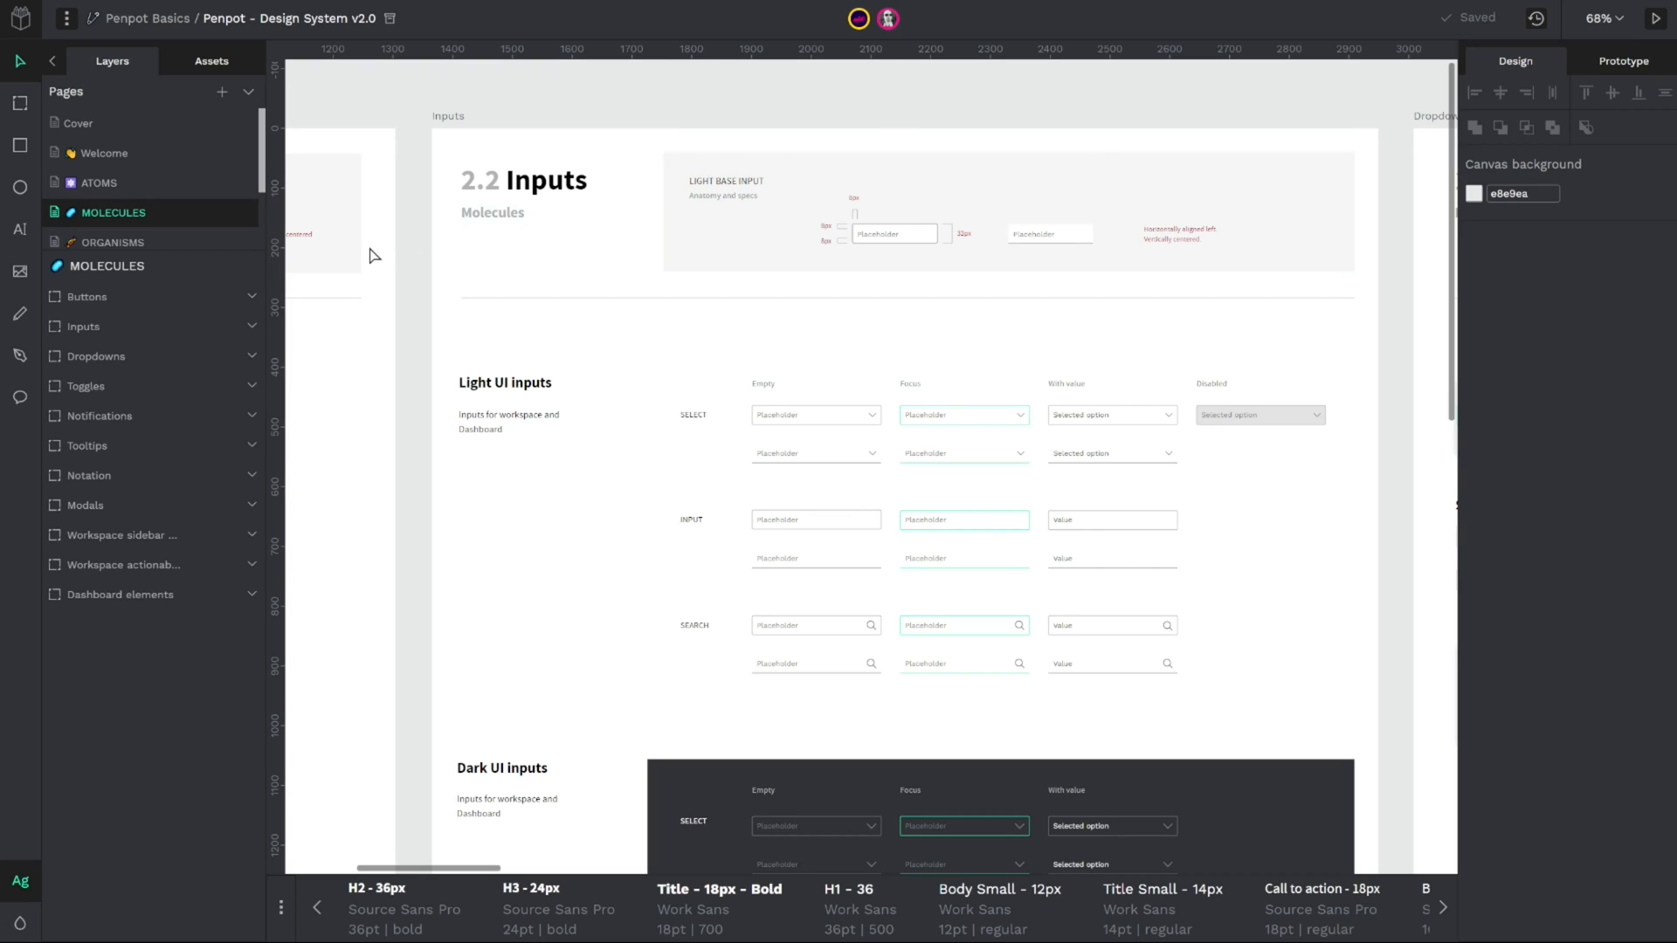
pyautogui.moveTo(399, 246)
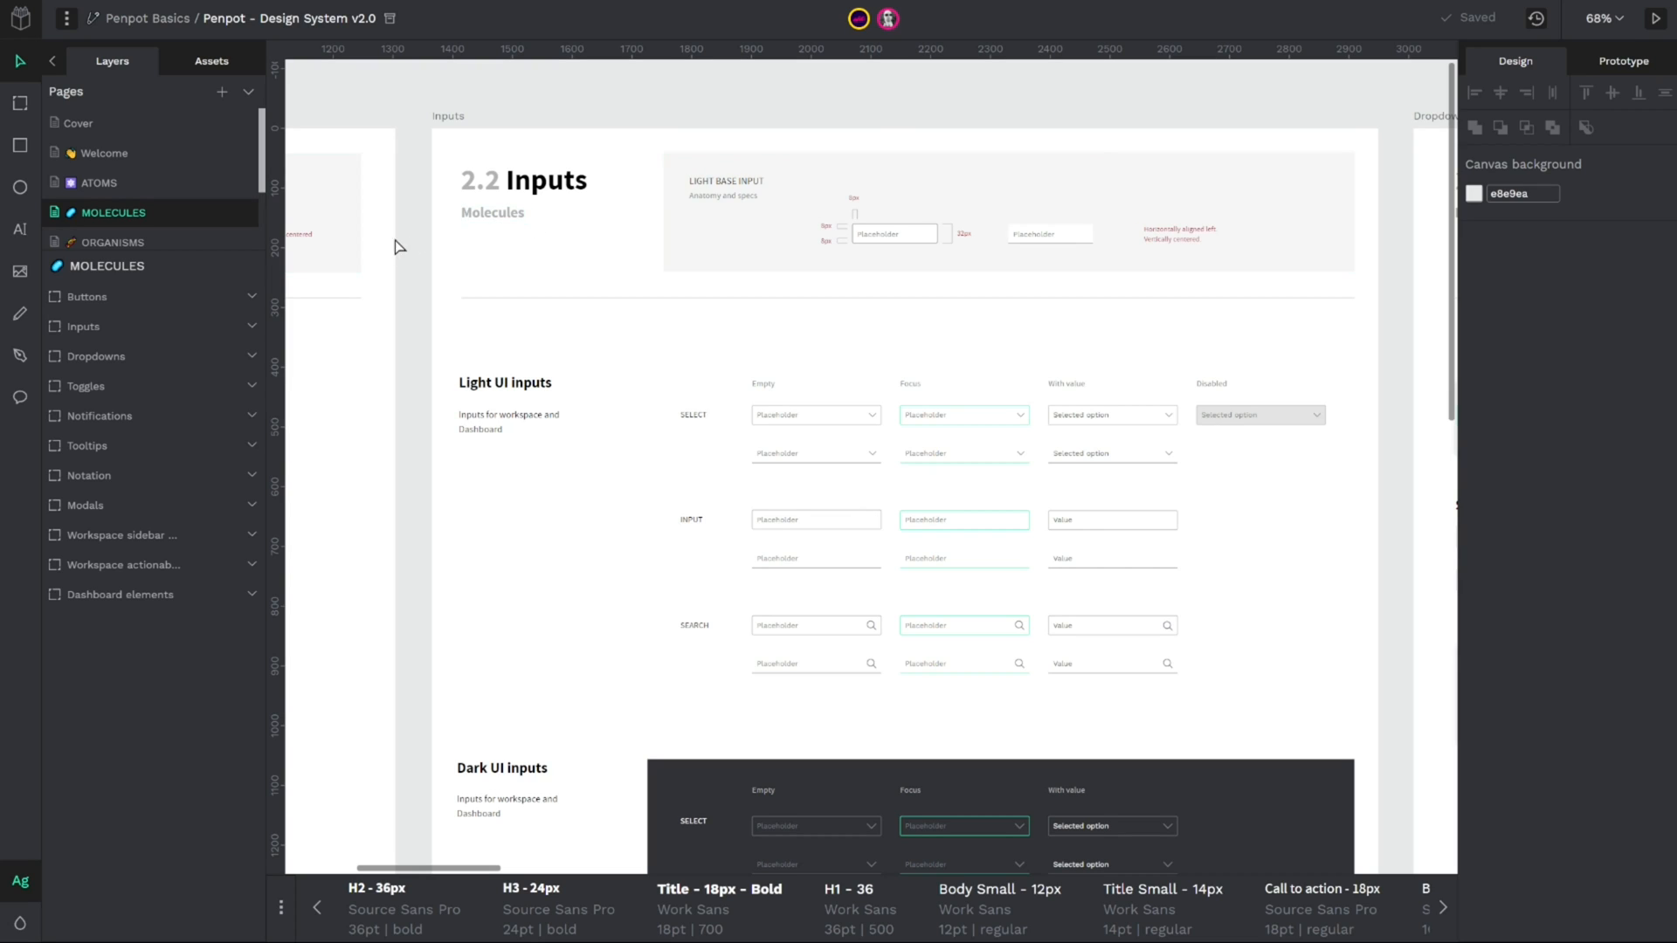
pyautogui.moveTo(293, 353)
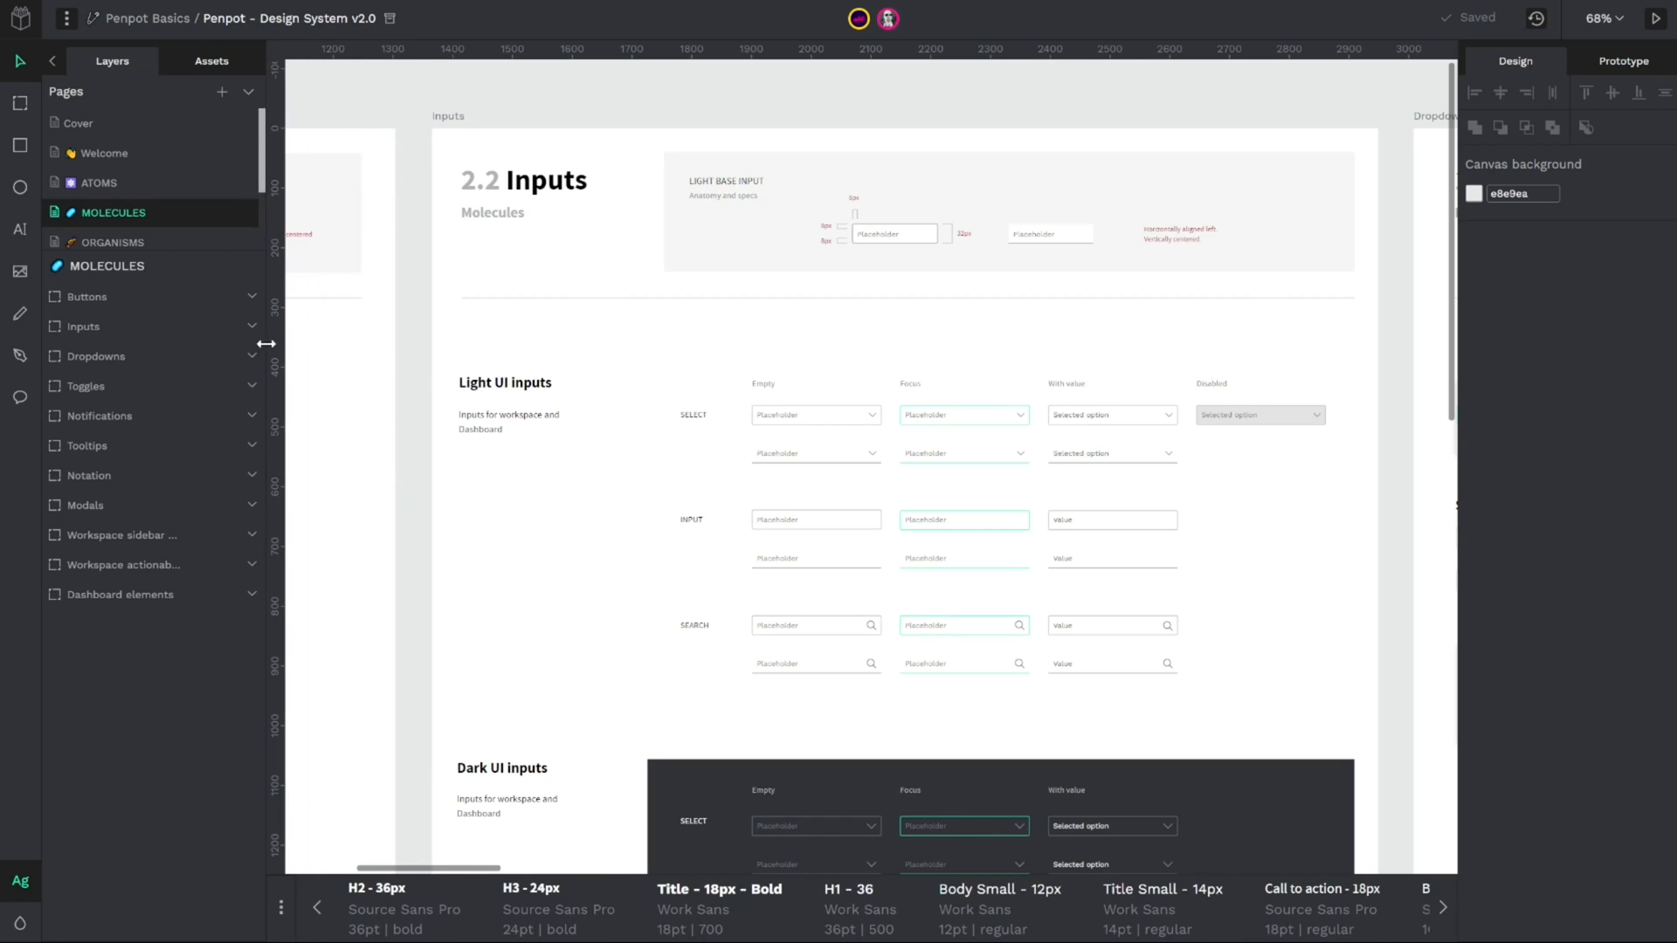
# Step: Hide and restore the layers sidebar, then hide the whole interface around the canvas
pyautogui.click(50, 61)
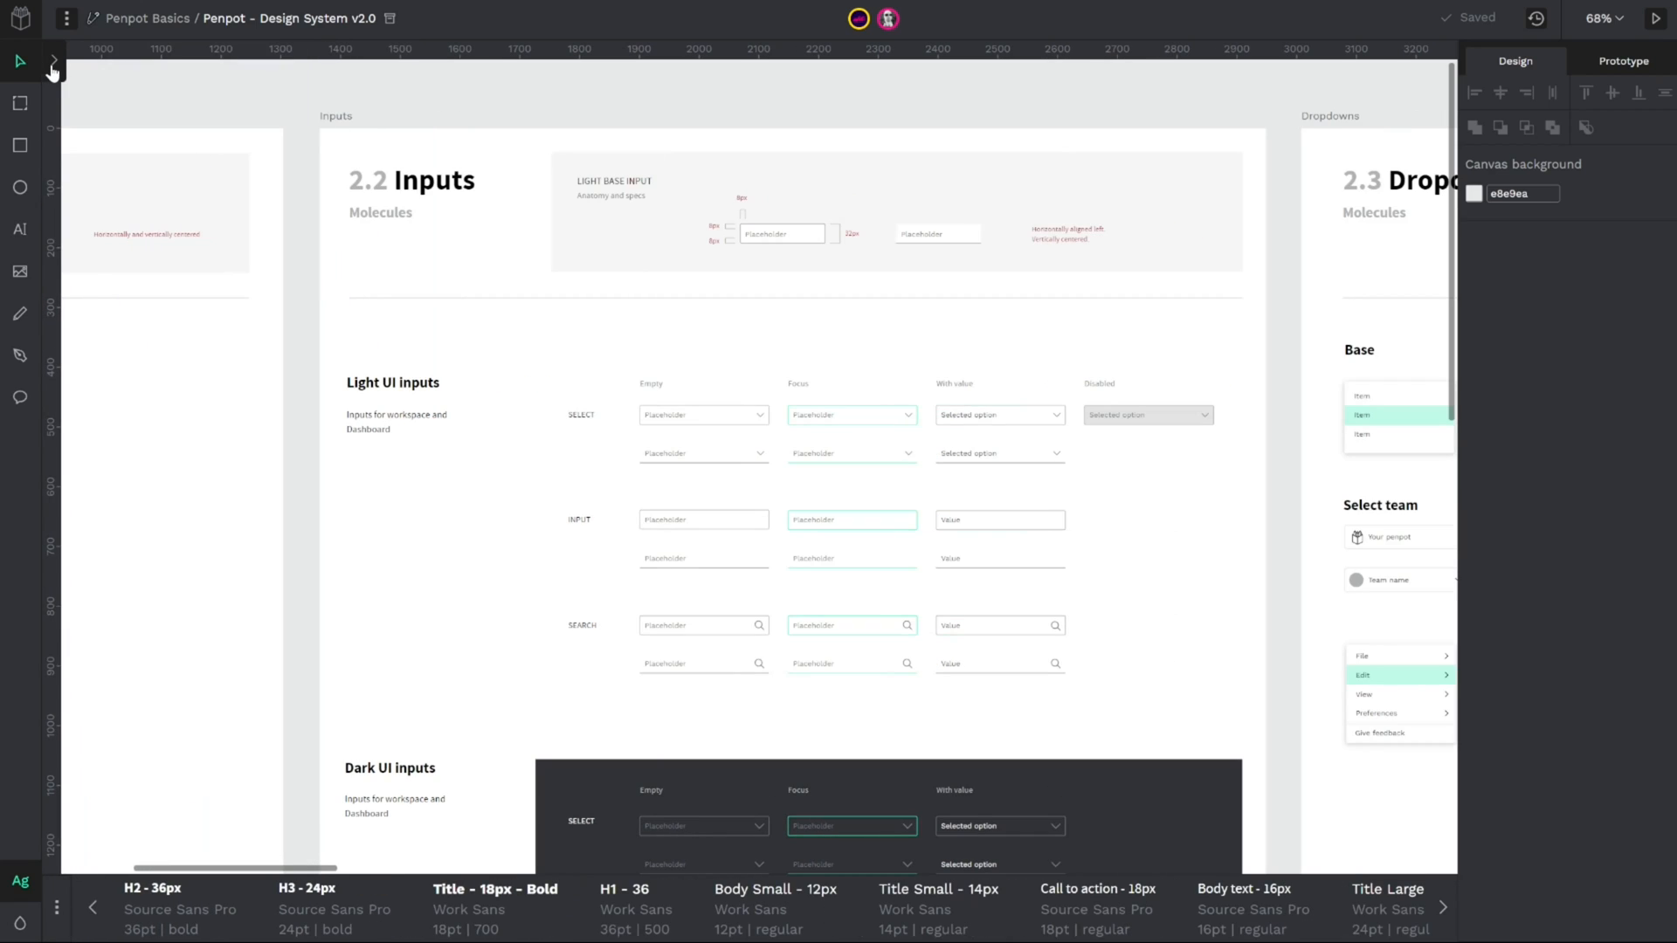
pyautogui.click(54, 70)
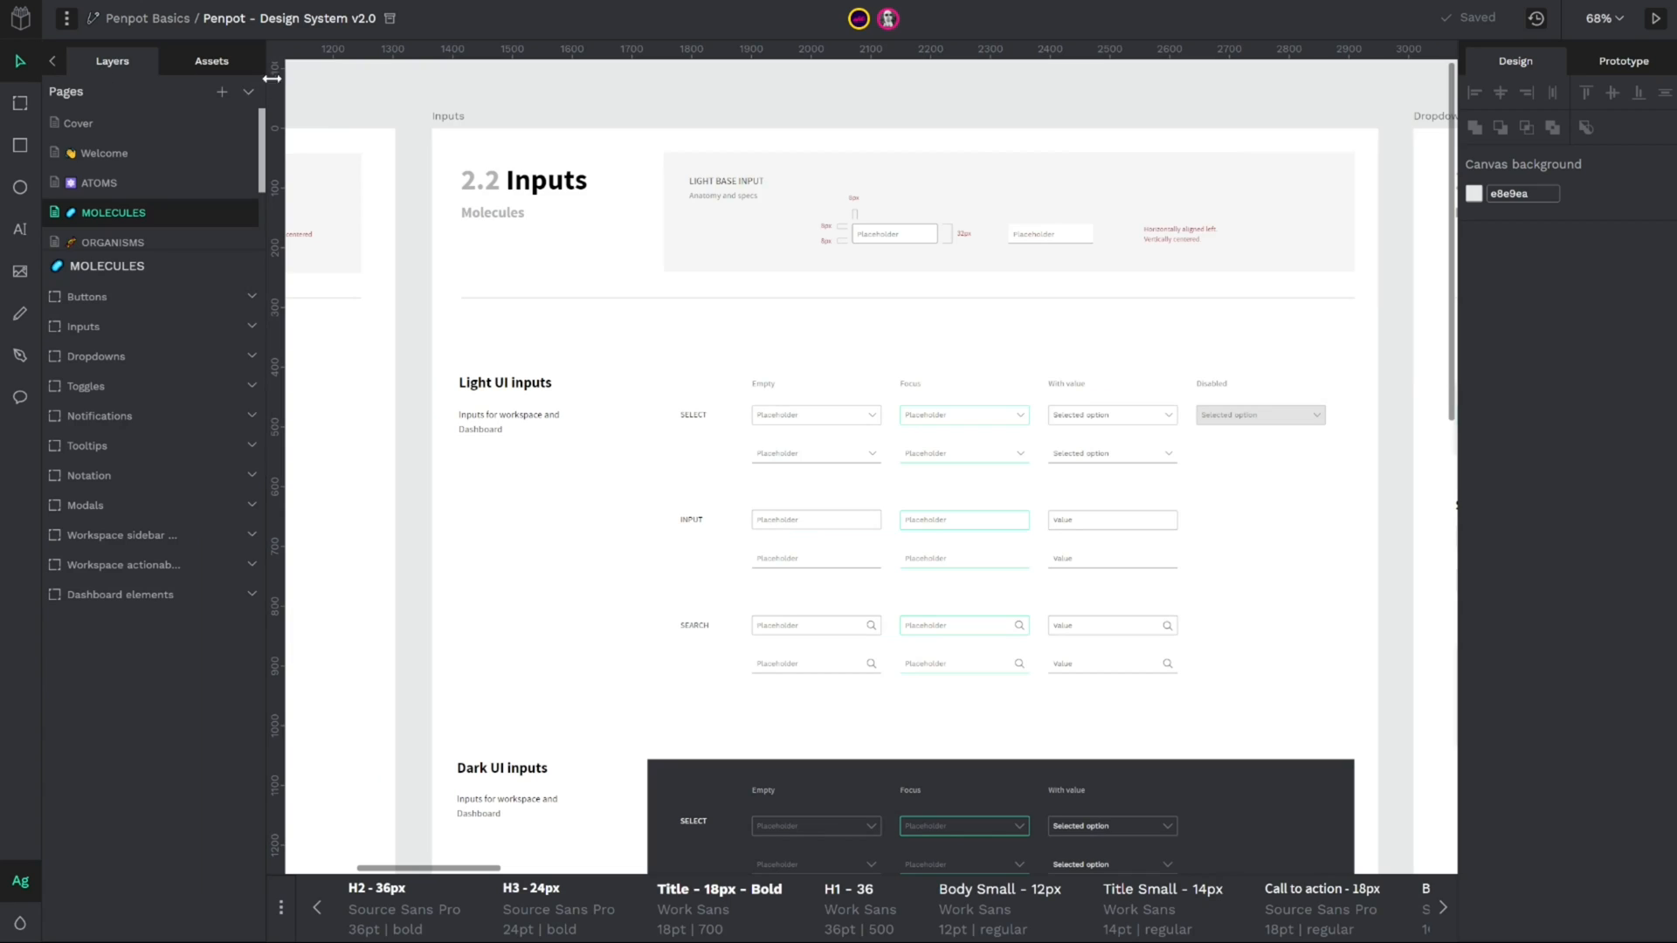
pyautogui.moveTo(308, 68)
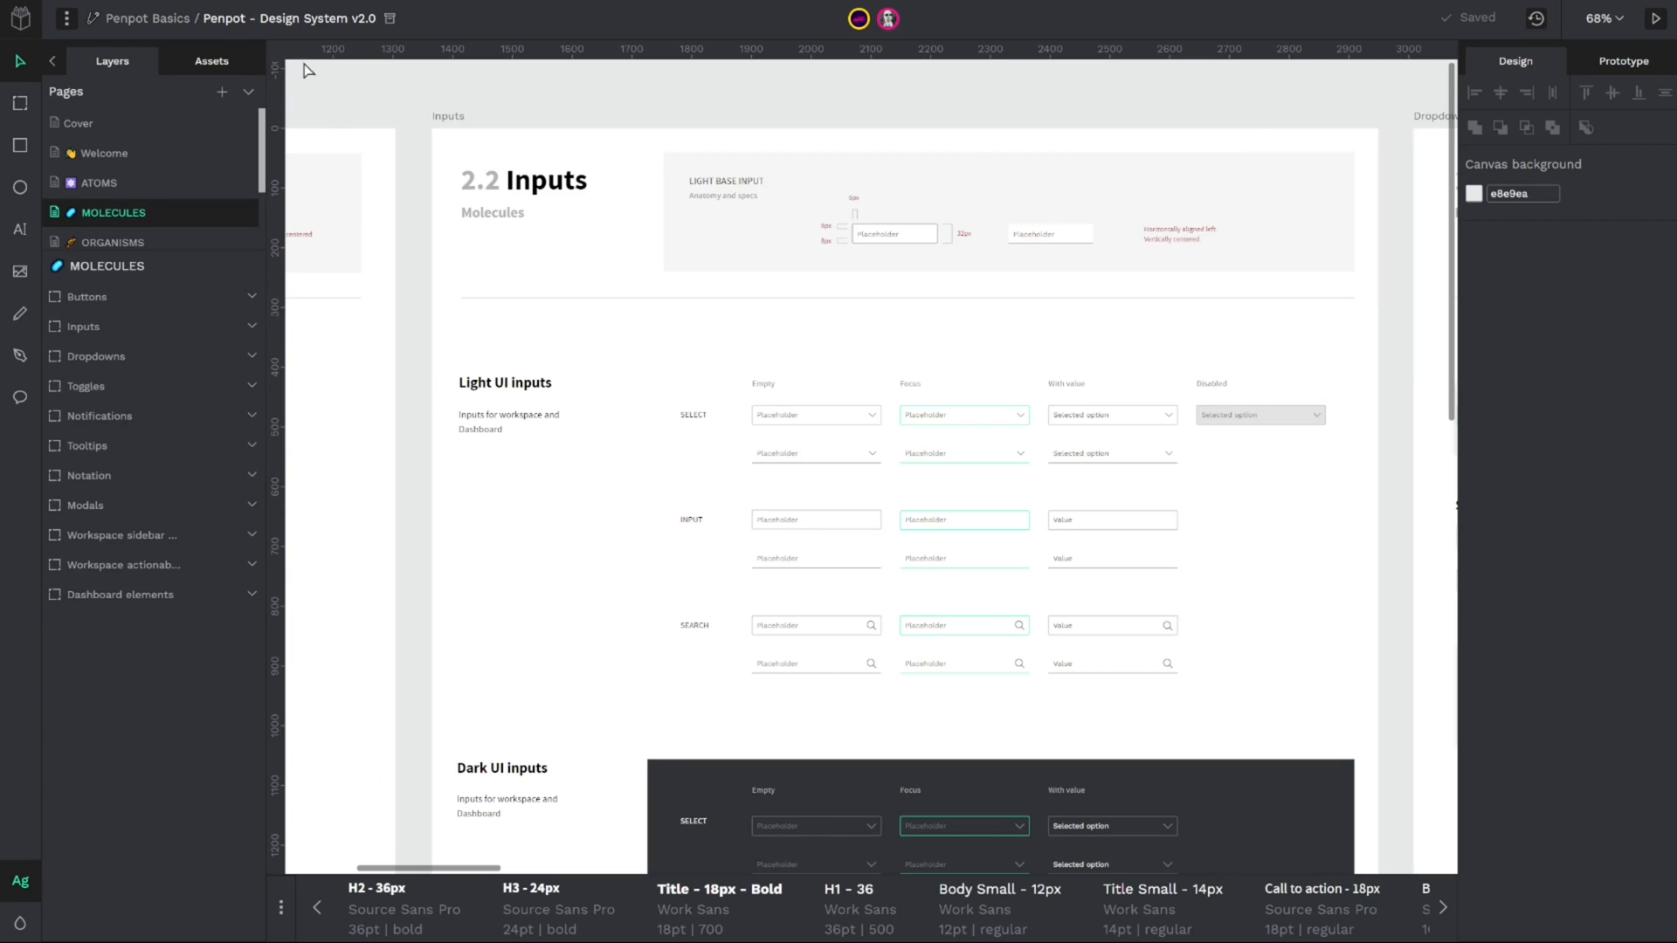
pyautogui.click(66, 18)
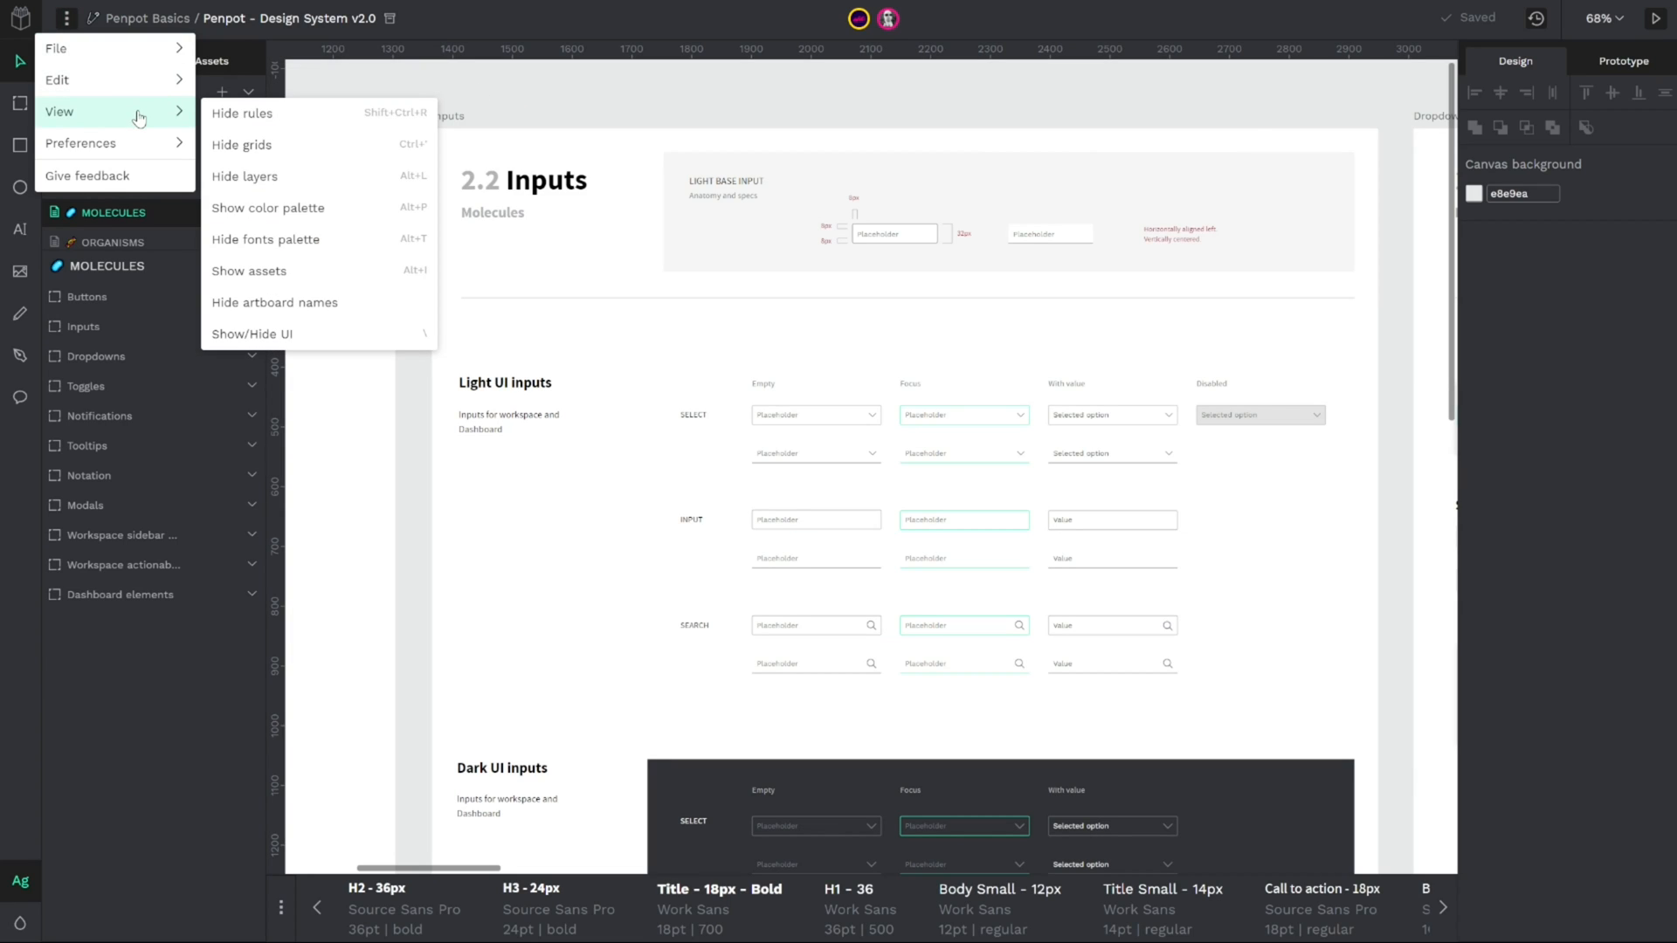
pyautogui.click(251, 333)
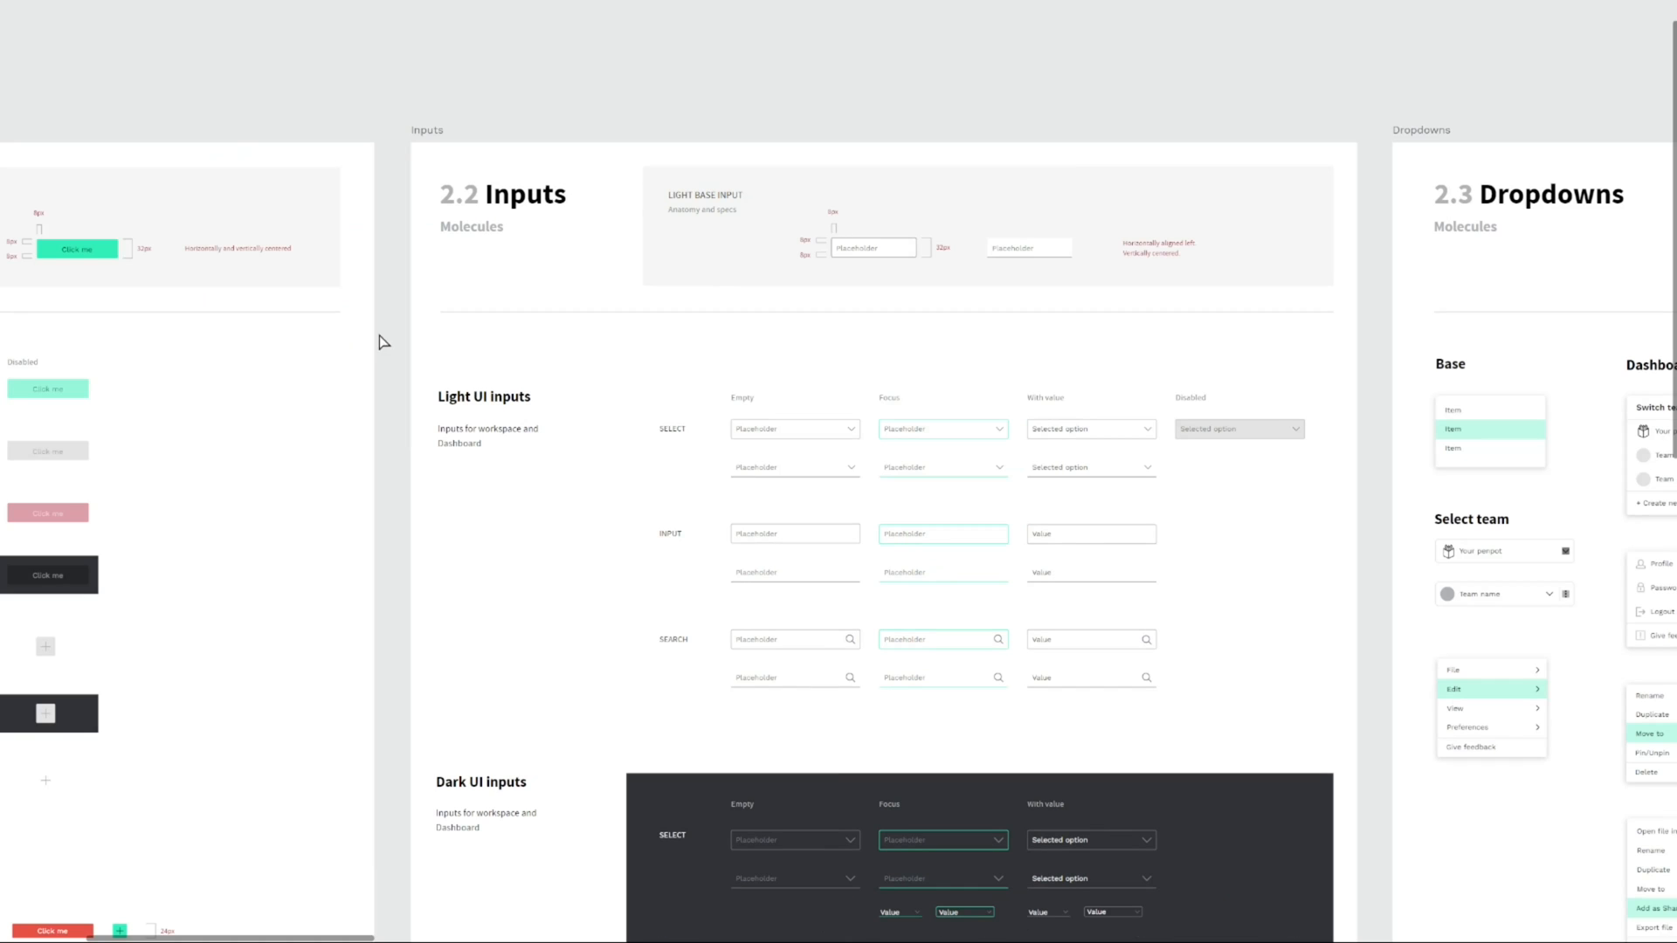
pyautogui.moveTo(826, 331)
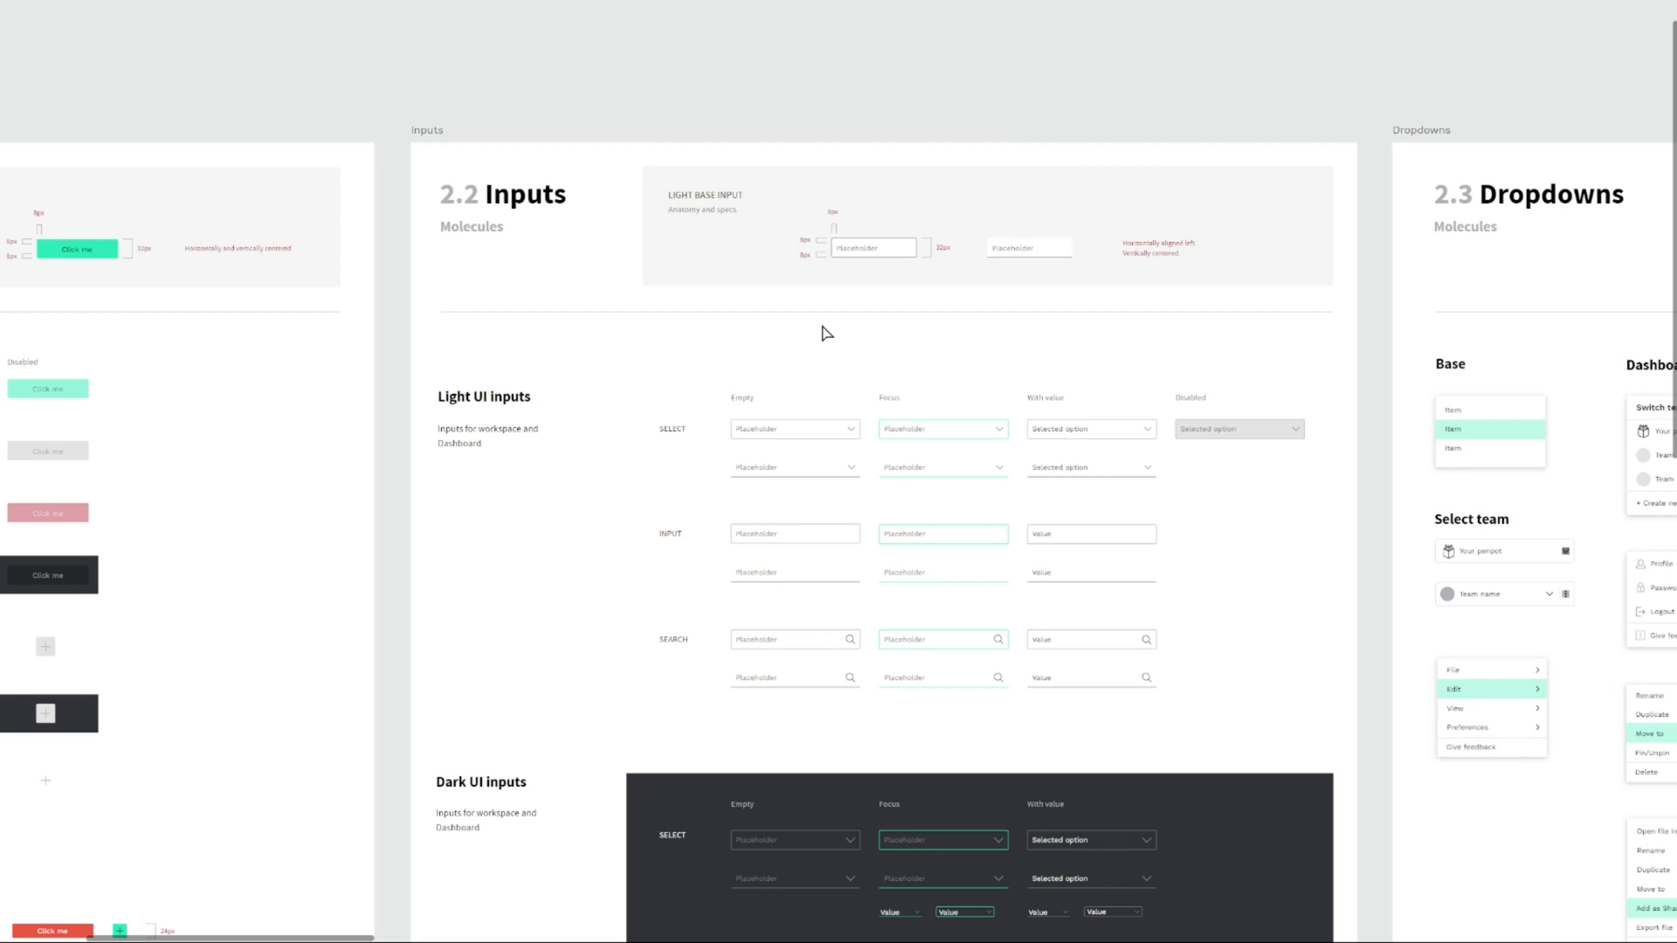
# Step: Restore the interface from the canvas context menu, then show the colour and font styles palettes
pyautogui.rightClick(827, 332)
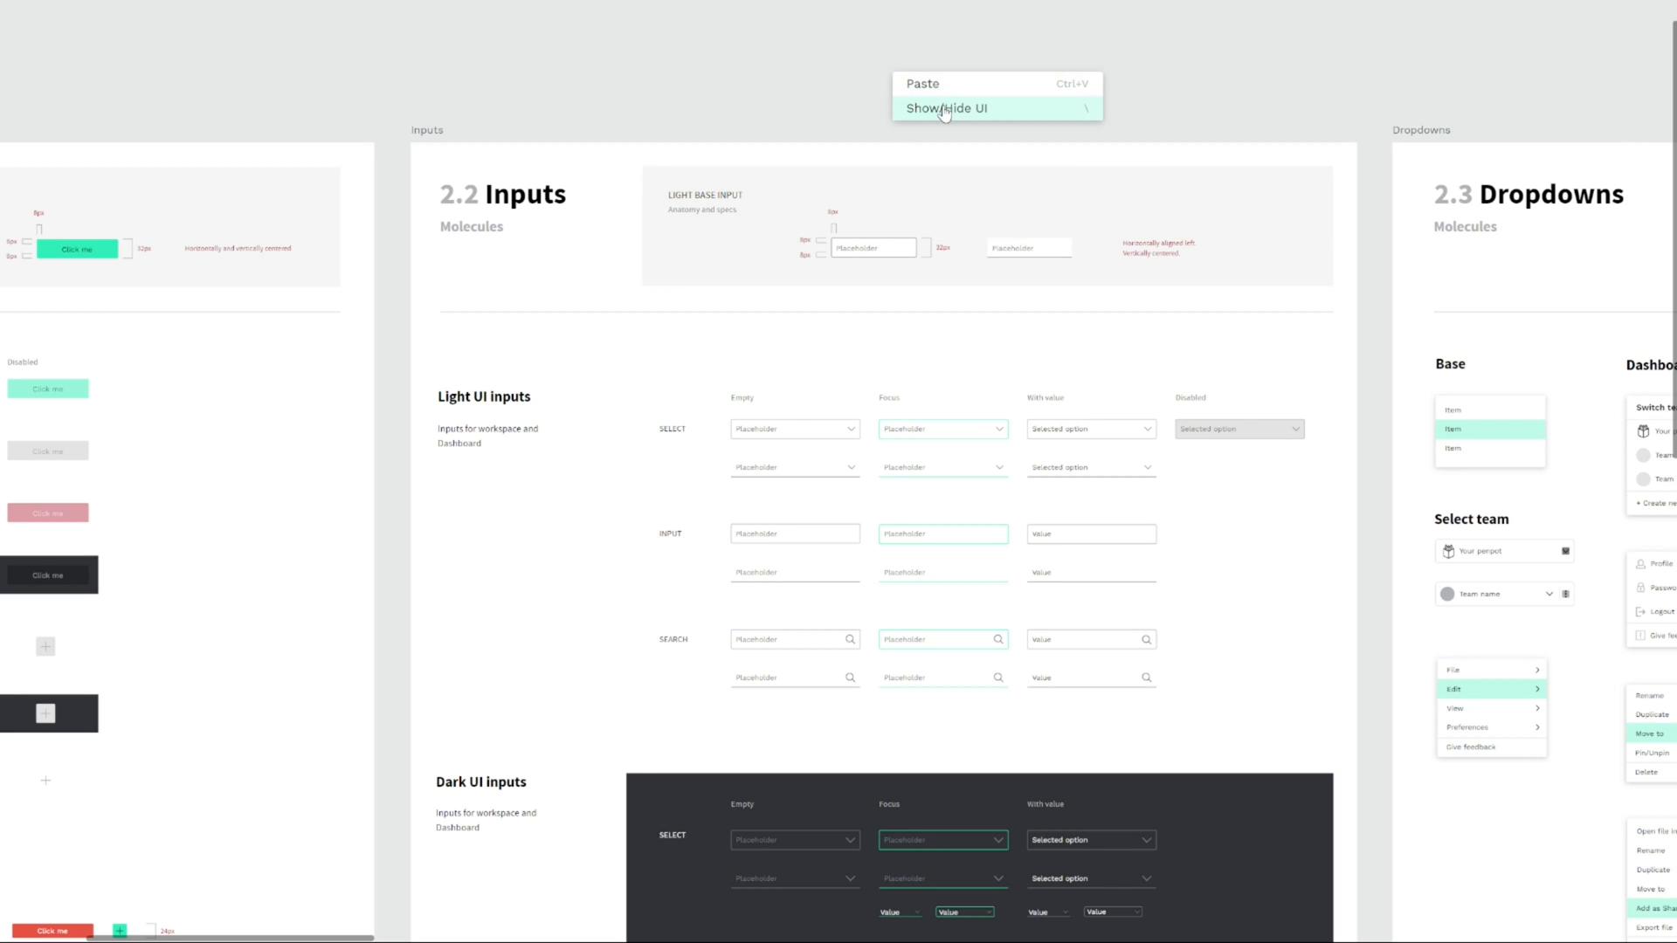
pyautogui.click(945, 108)
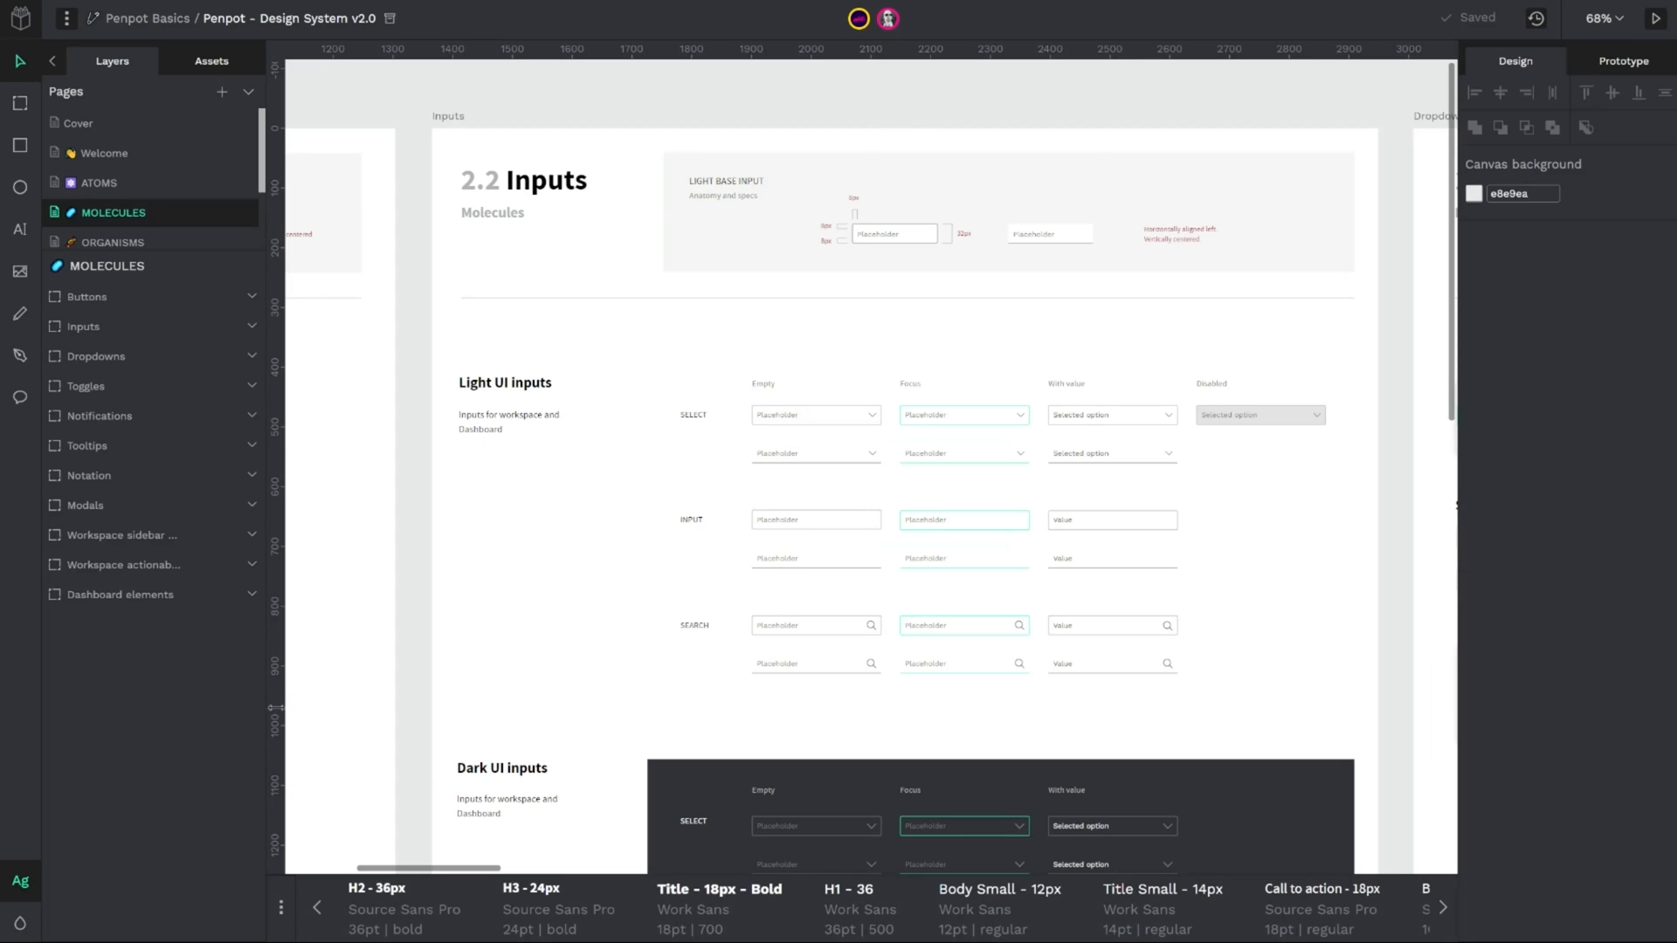
pyautogui.moveTo(19, 922)
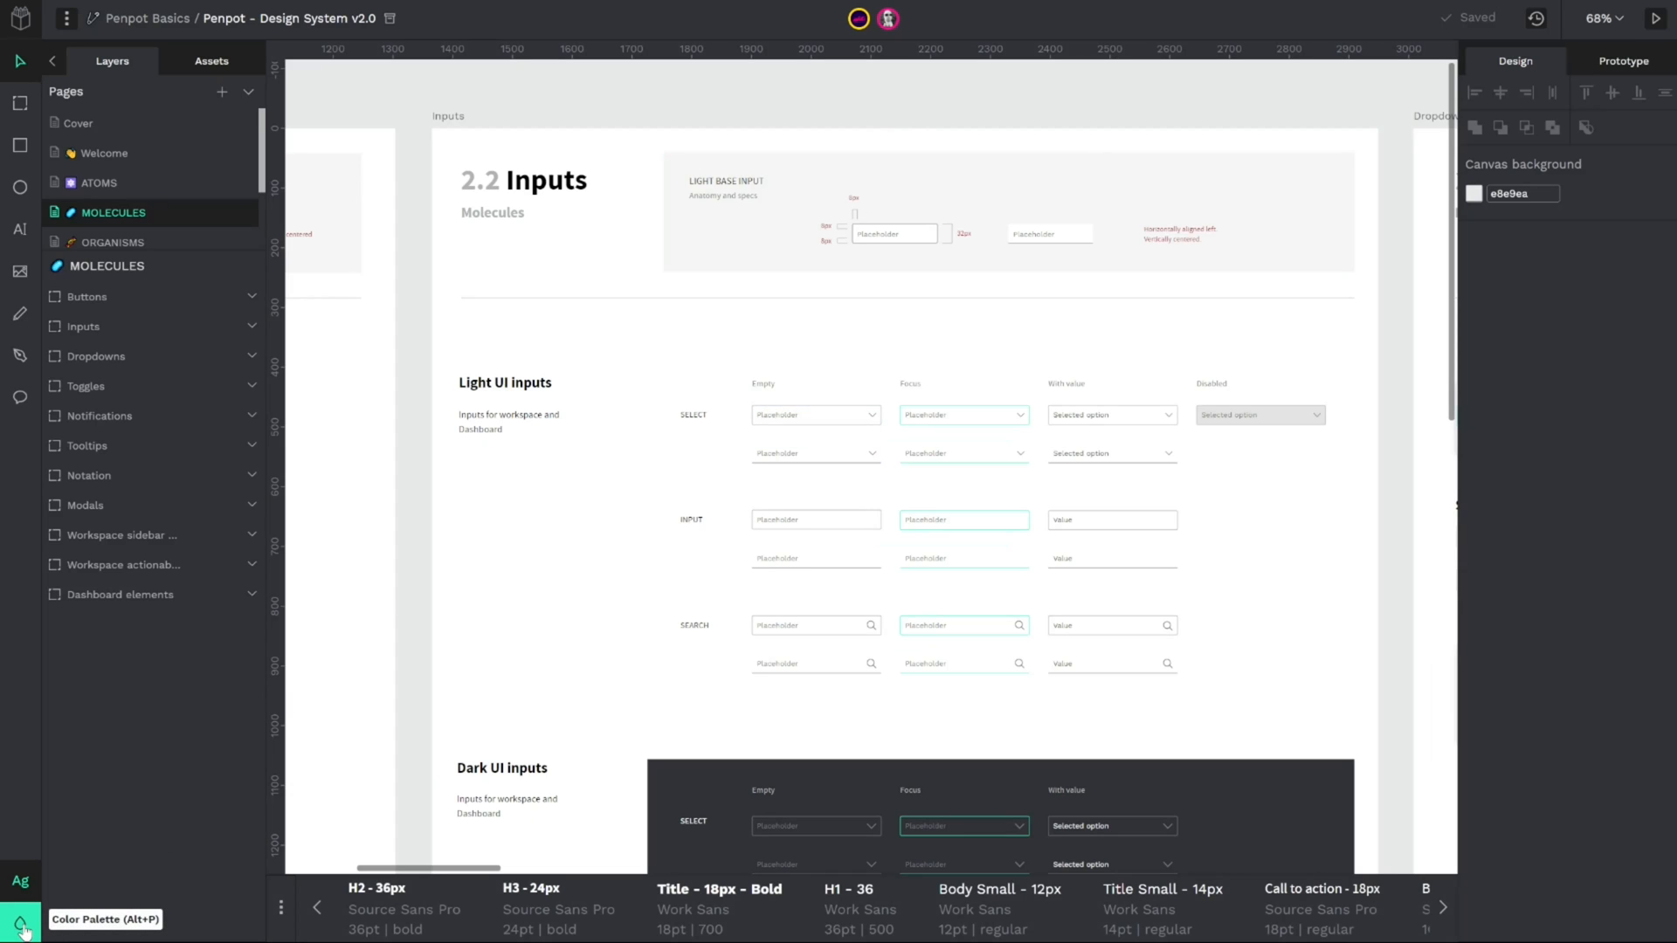
pyautogui.click(19, 922)
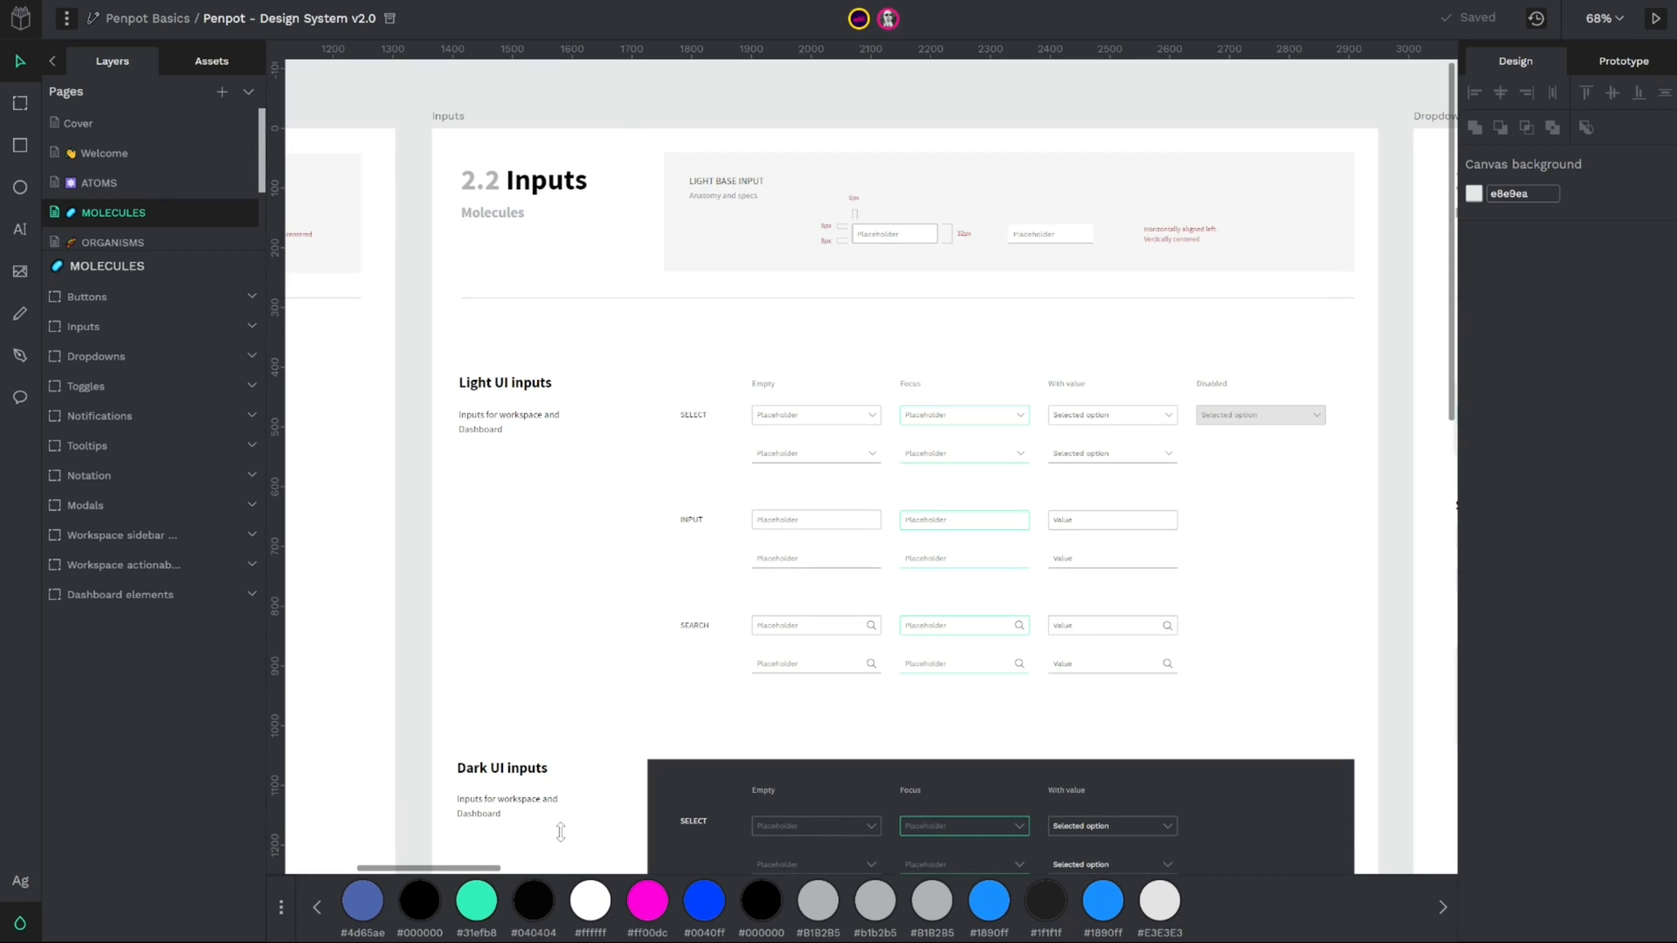
pyautogui.moveTo(20, 880)
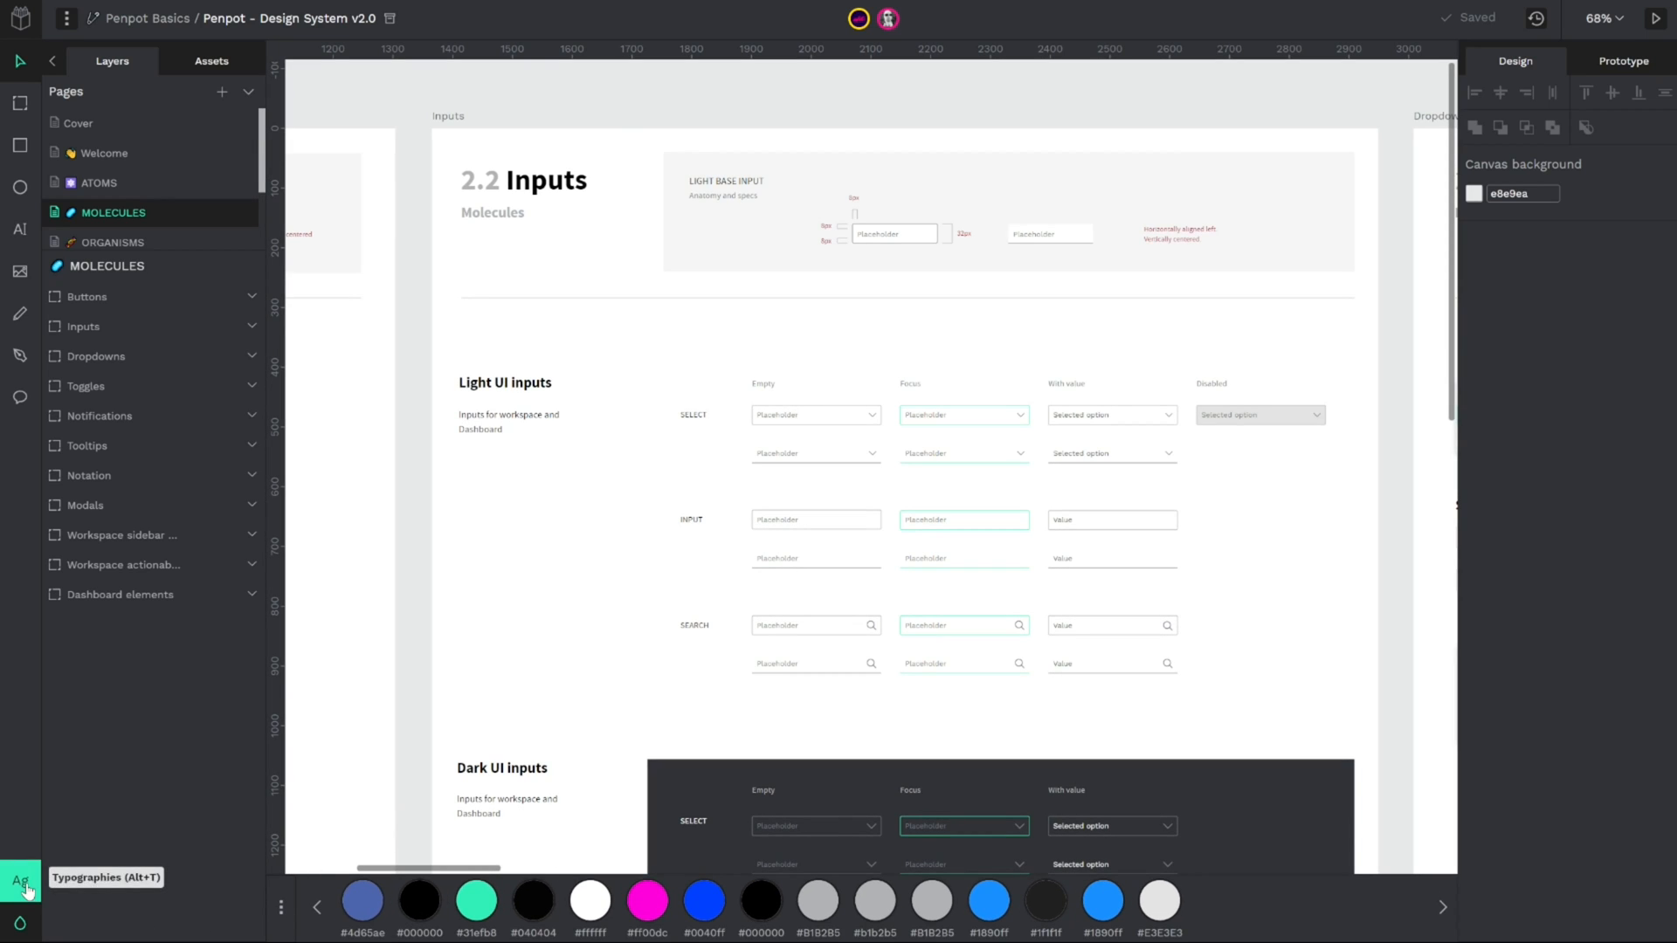
pyautogui.click(19, 877)
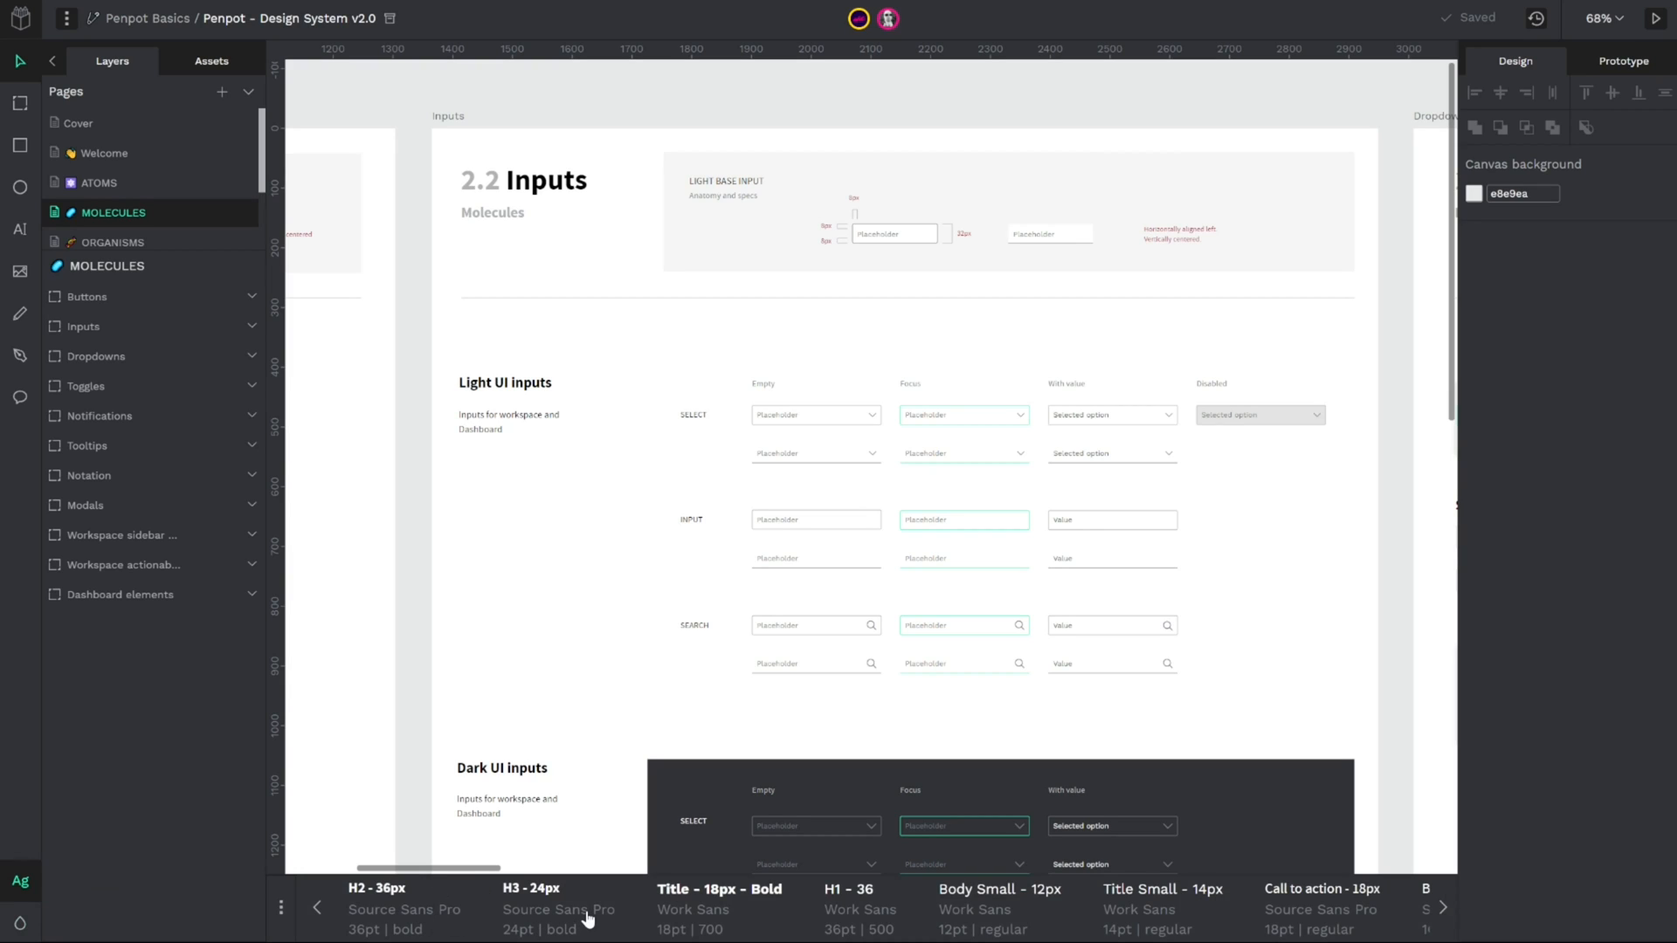
pyautogui.moveTo(765, 926)
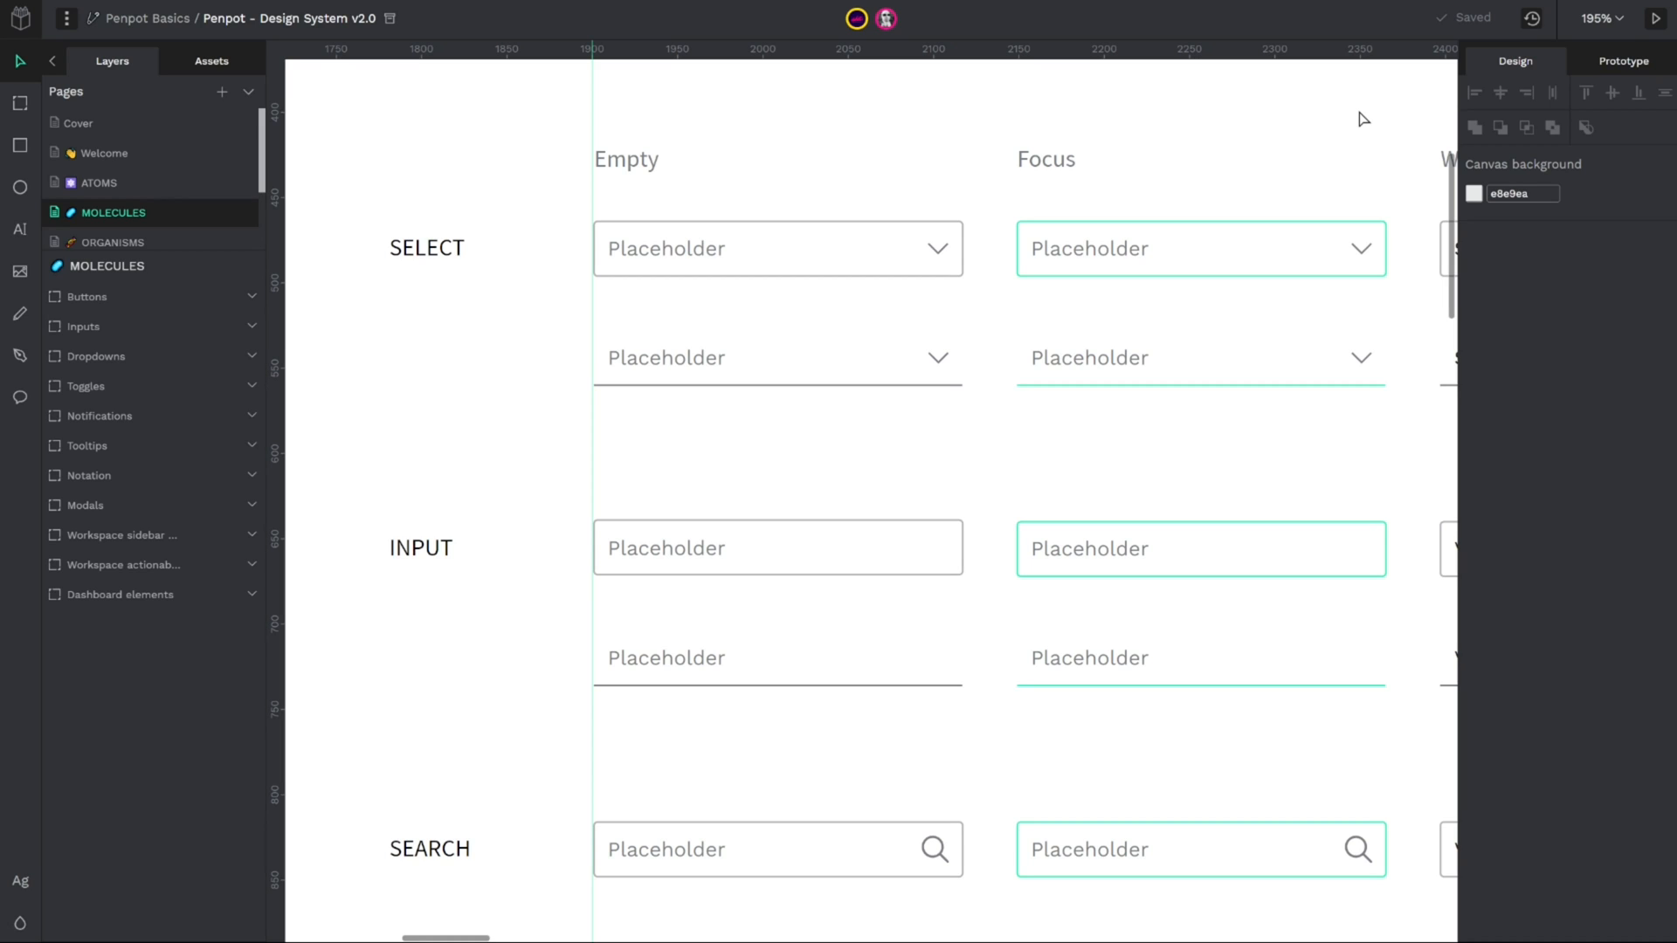
pyautogui.moveTo(712, 332)
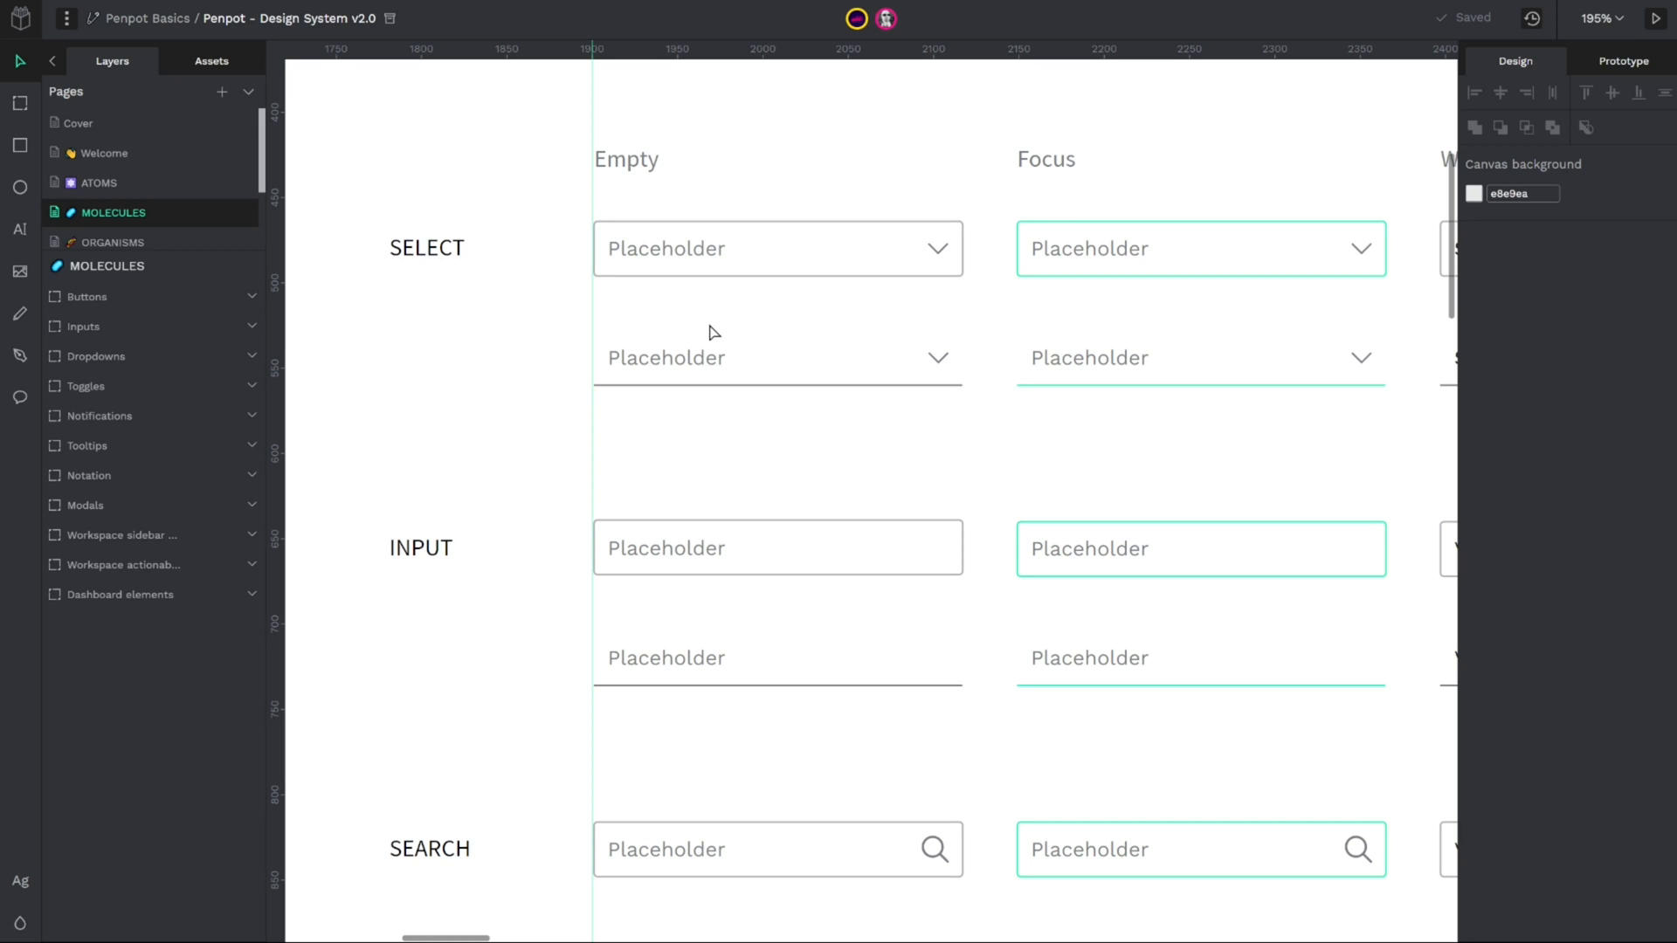
pyautogui.moveTo(683, 335)
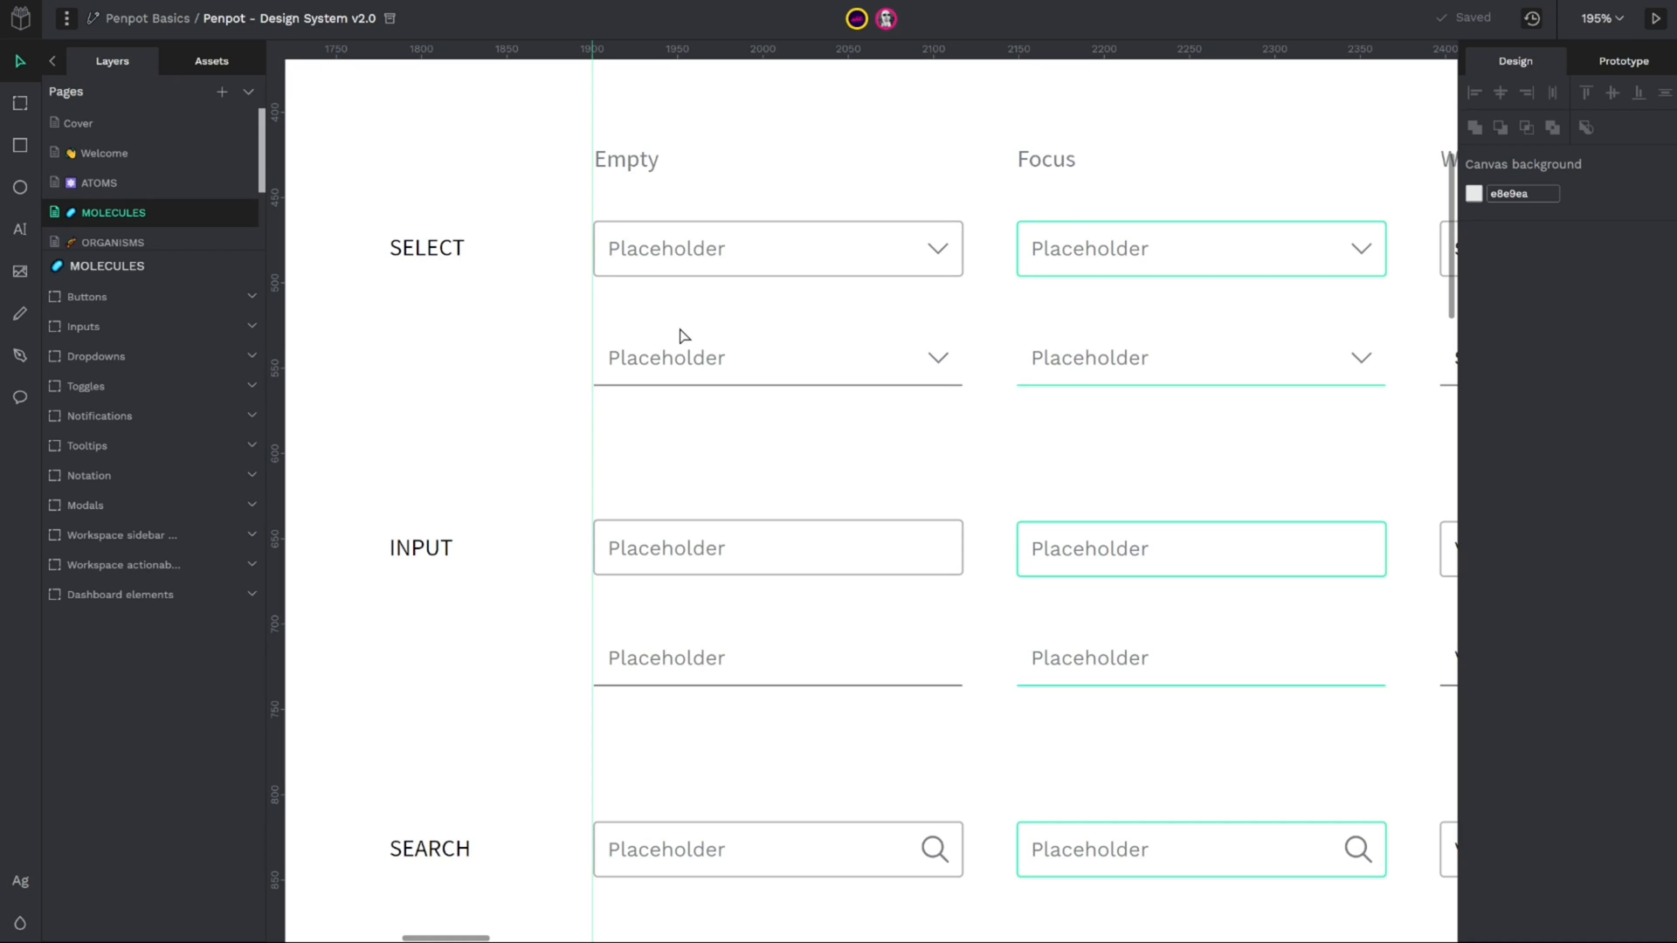
pyautogui.moveTo(589, 348)
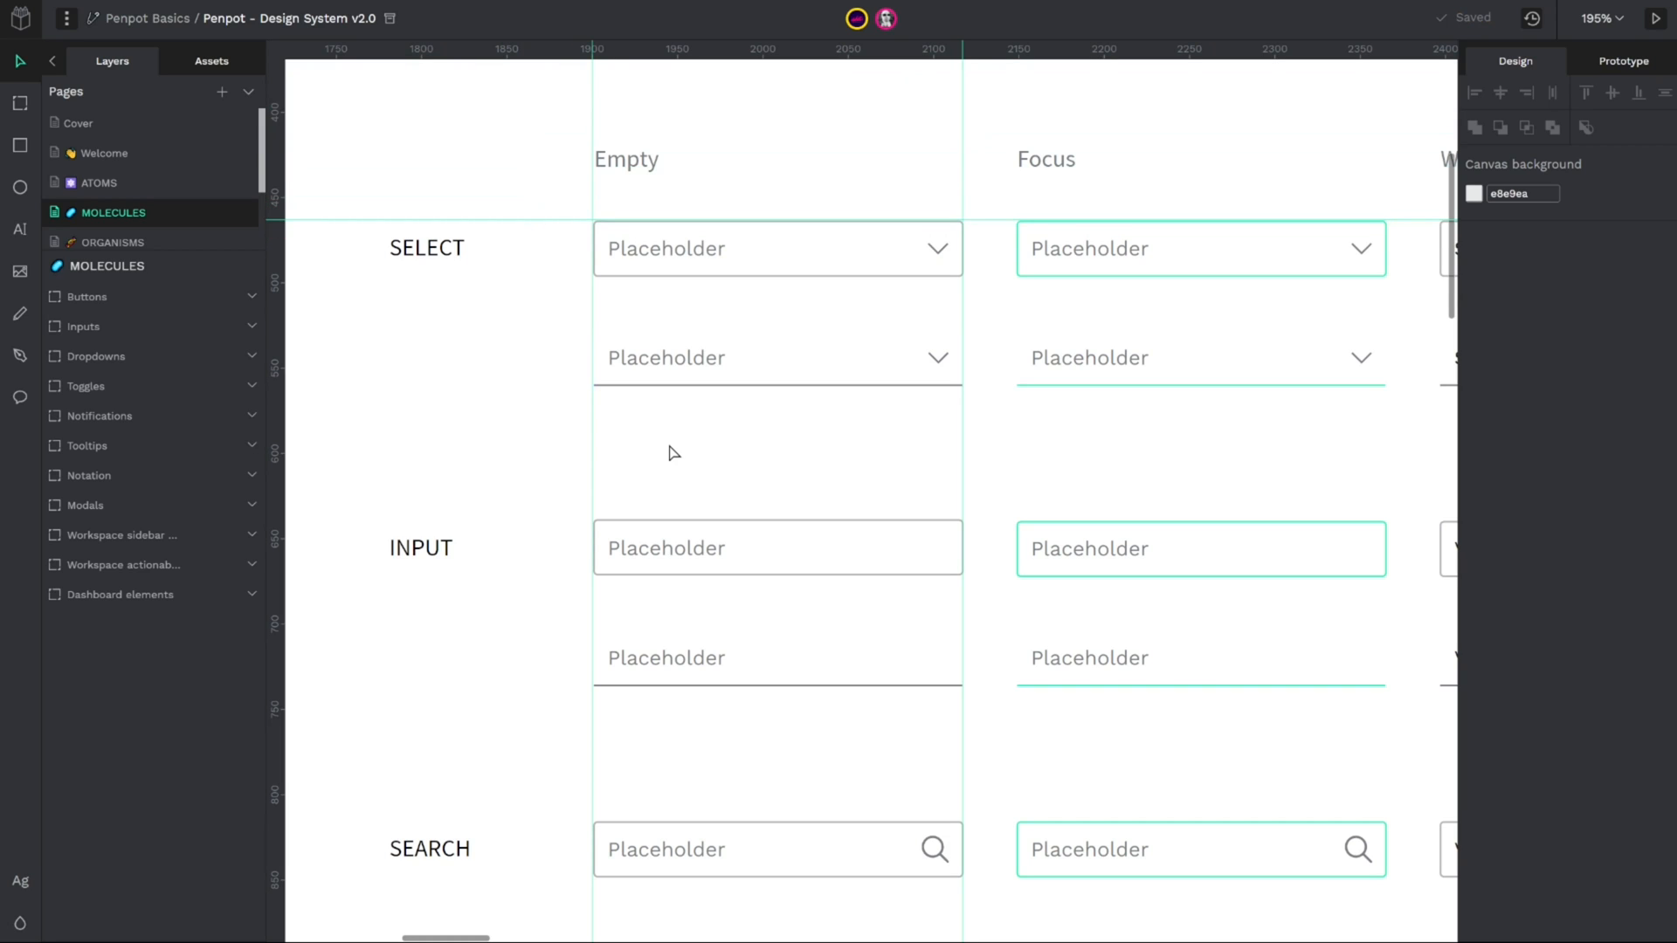
pyautogui.moveTo(662, 411)
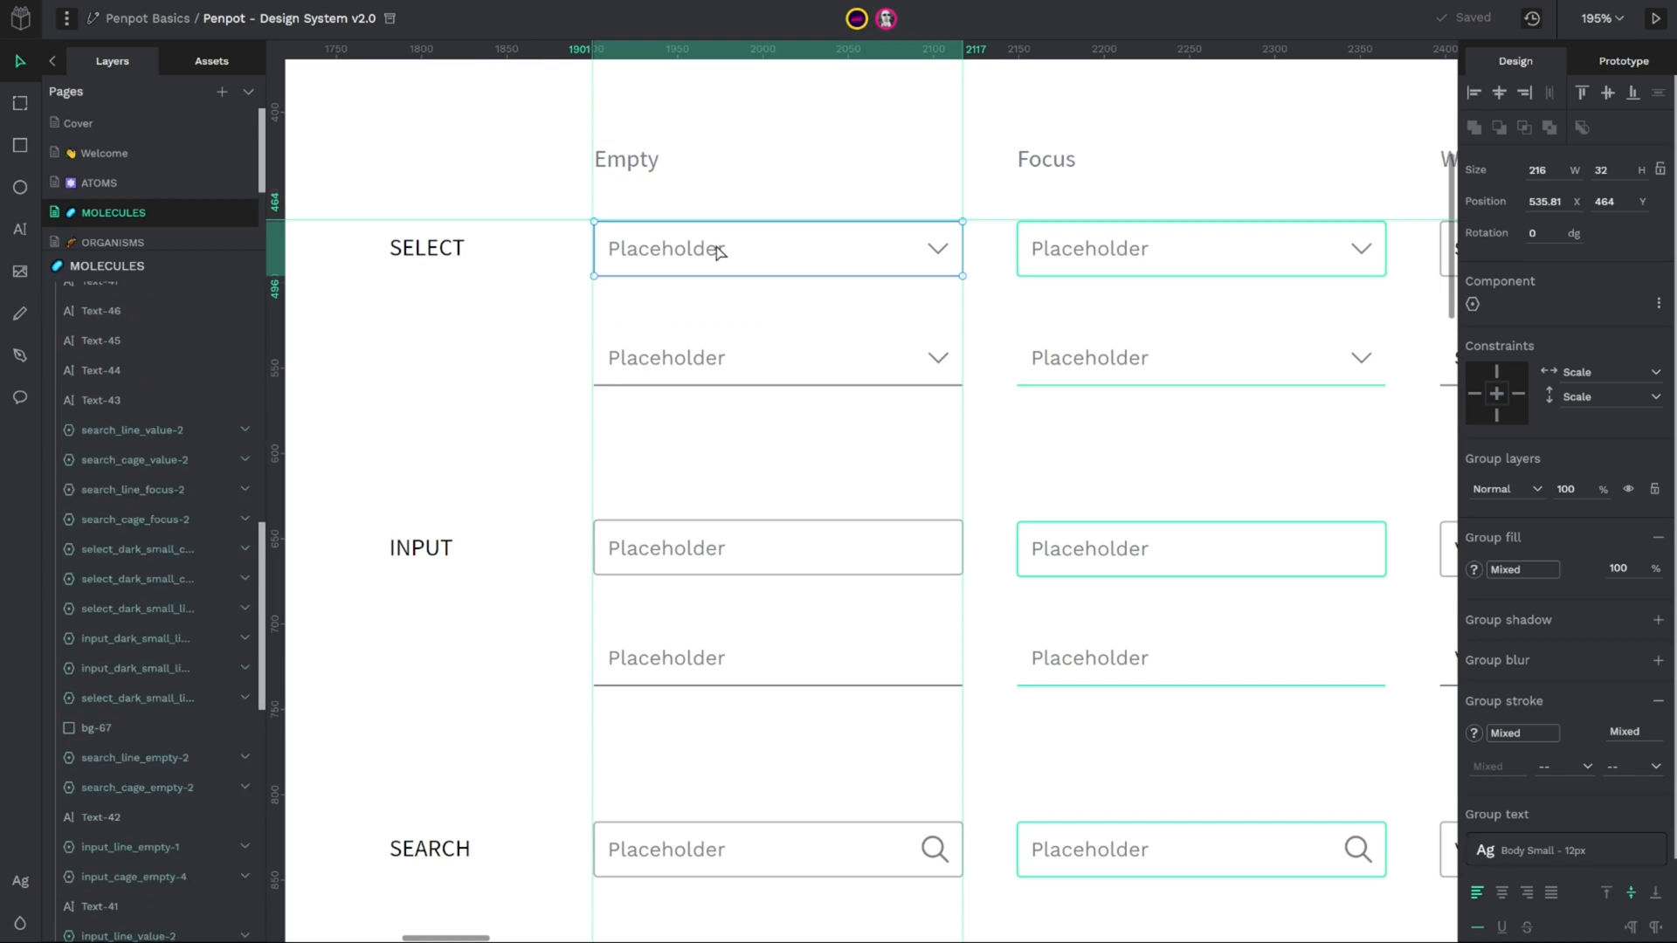
# Step: Scroll to the empty Select field (select_cage_empty-1) so its extent shows on the rulers
pyautogui.scroll(-3)
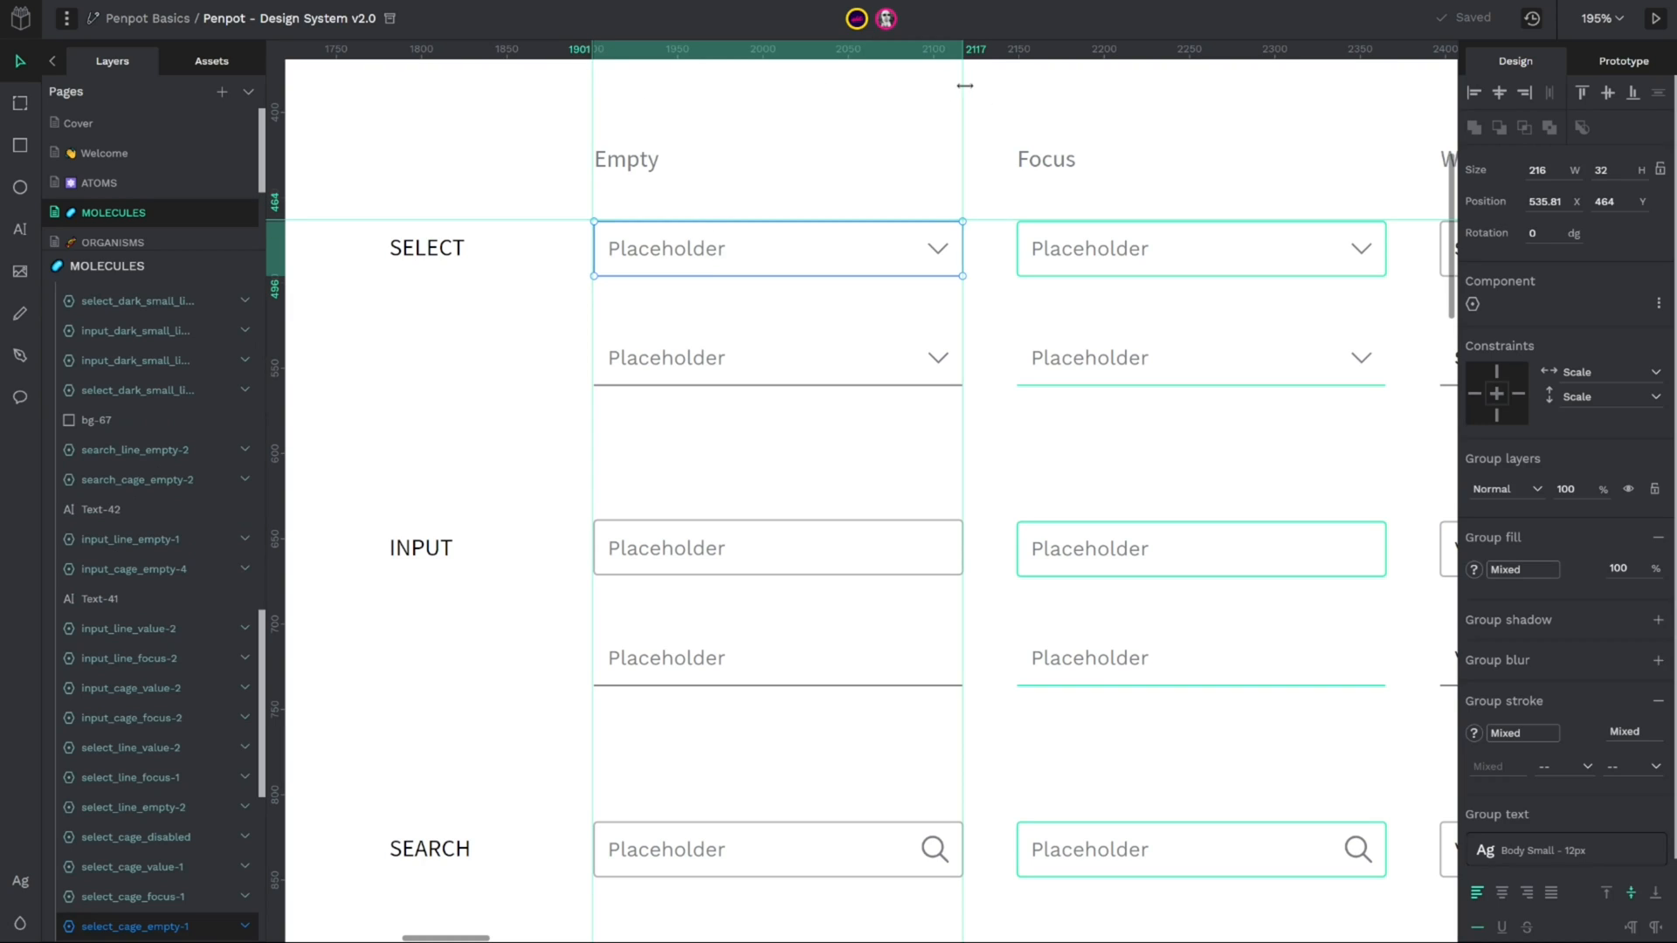
pyautogui.moveTo(896, 164)
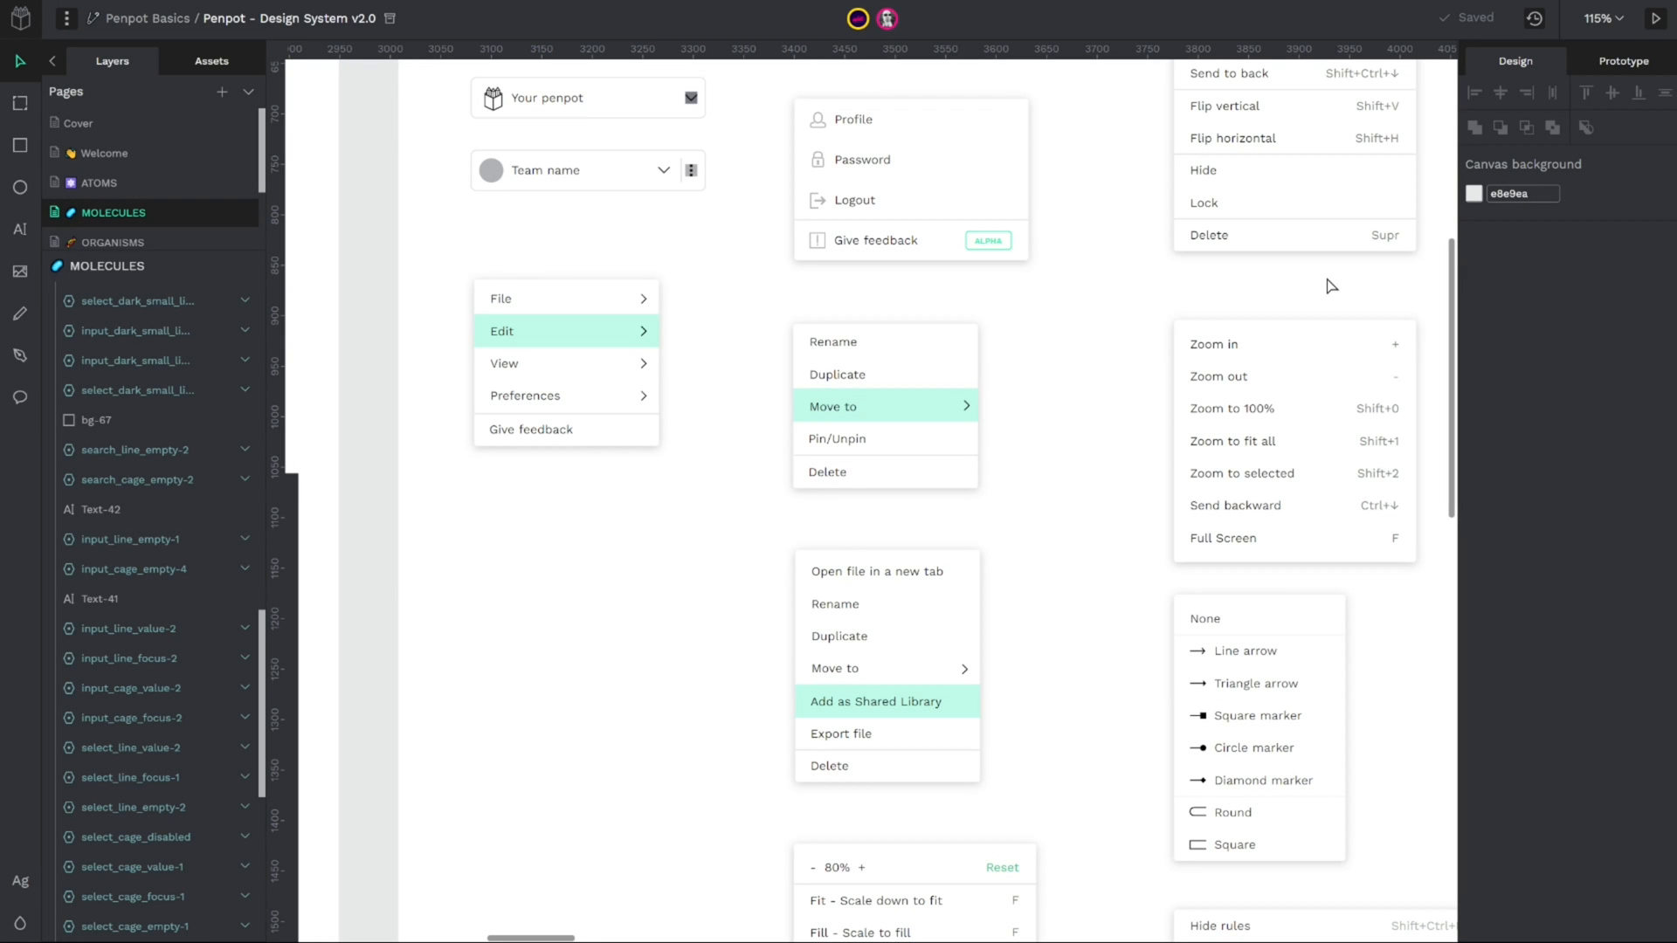
pyautogui.moveTo(1444, 281)
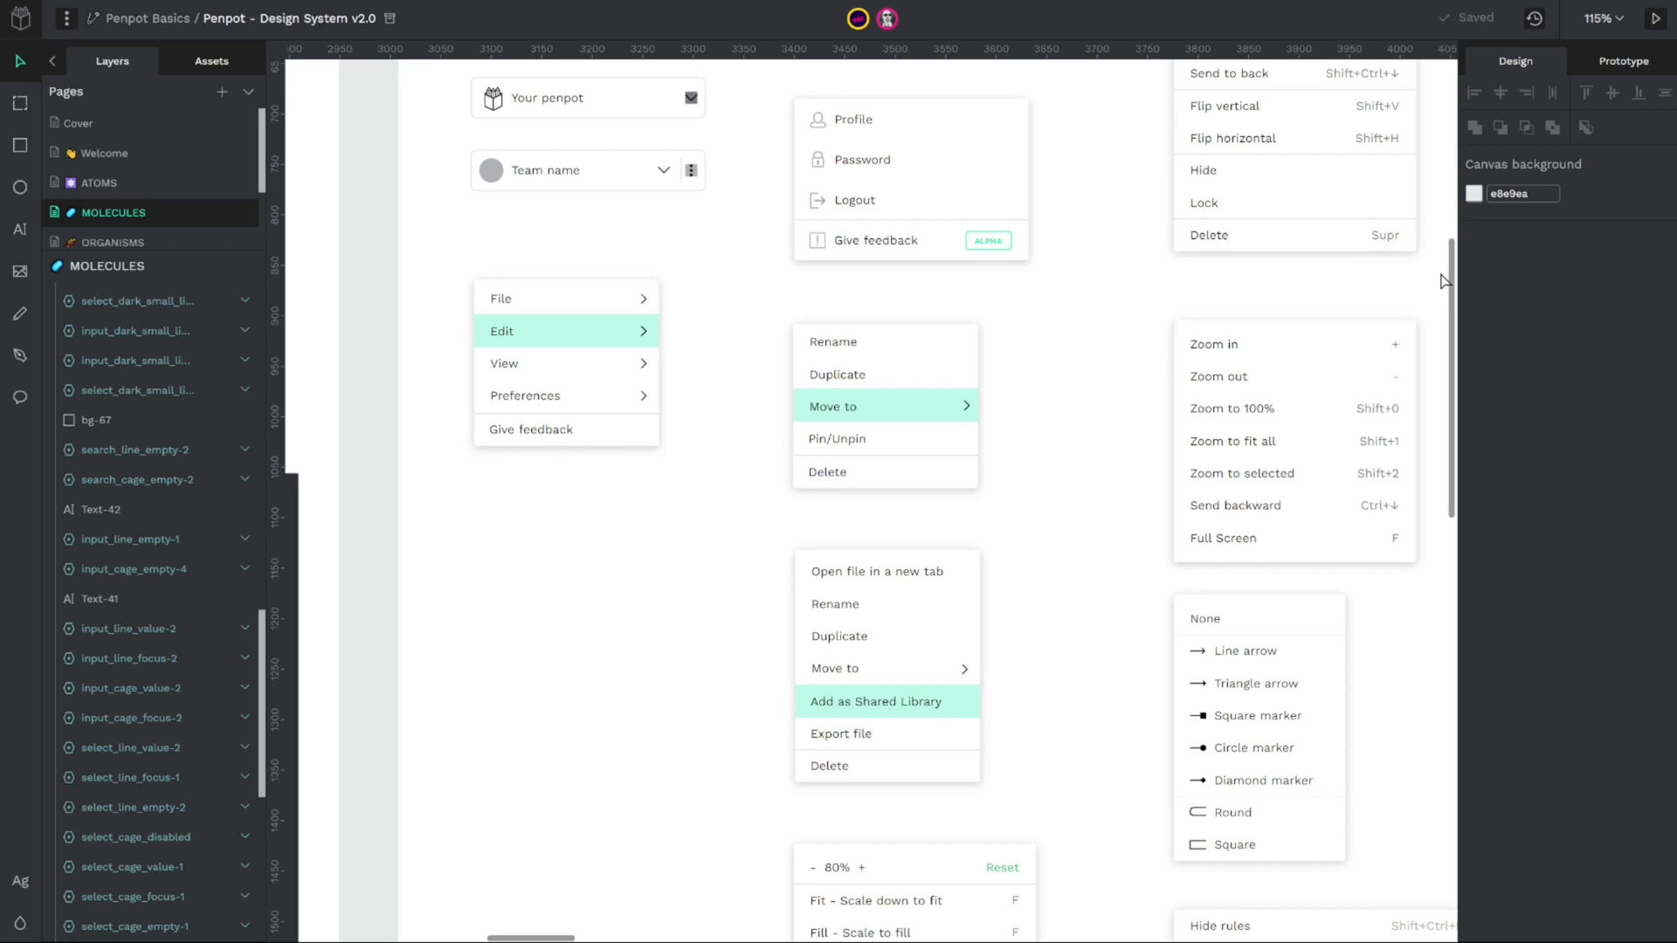
# Step: Scroll the canvas down and right past the dropdown samples to the Organisms page illustrations
pyautogui.scroll(3)
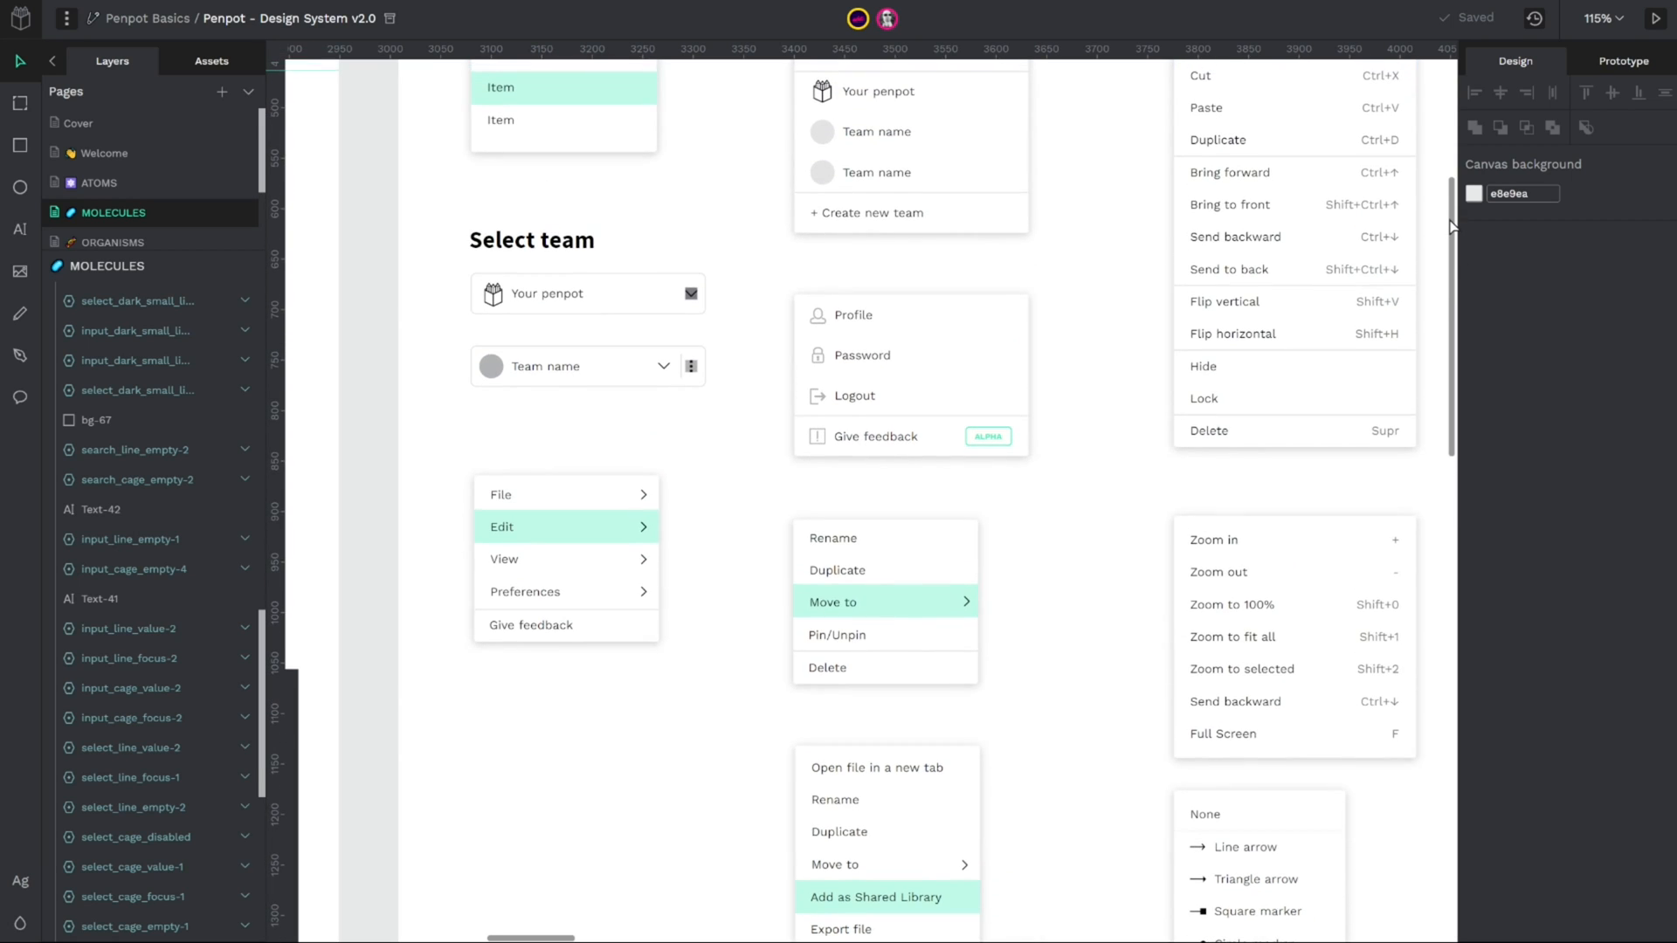
pyautogui.scroll(-3)
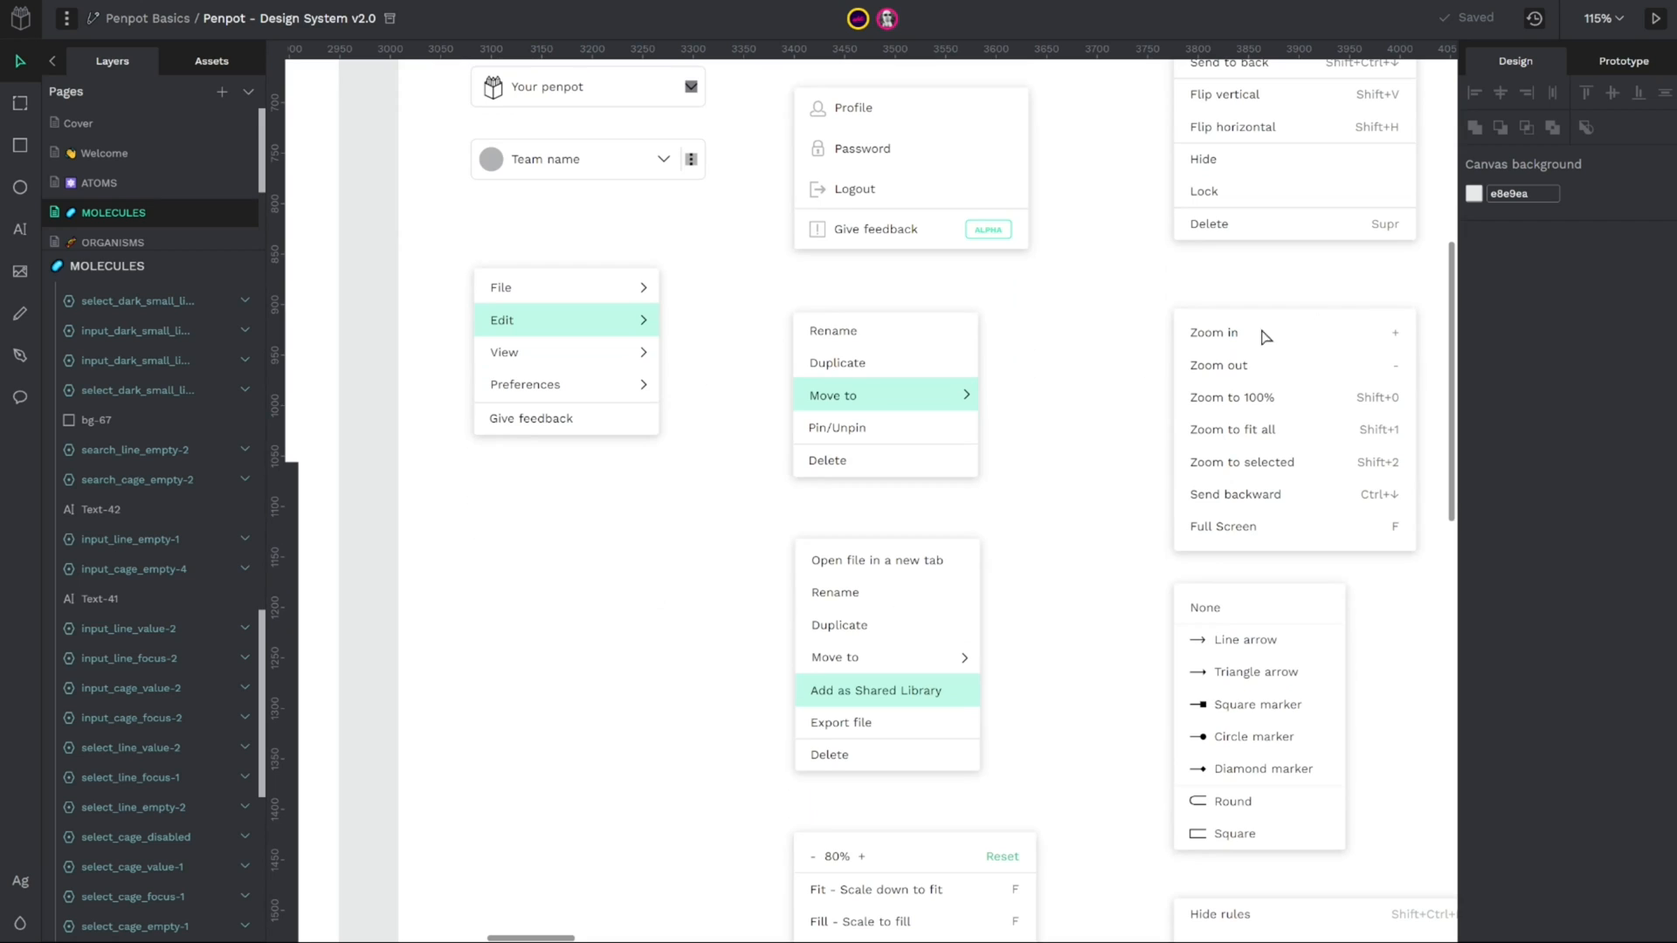
pyautogui.moveTo(1053, 395)
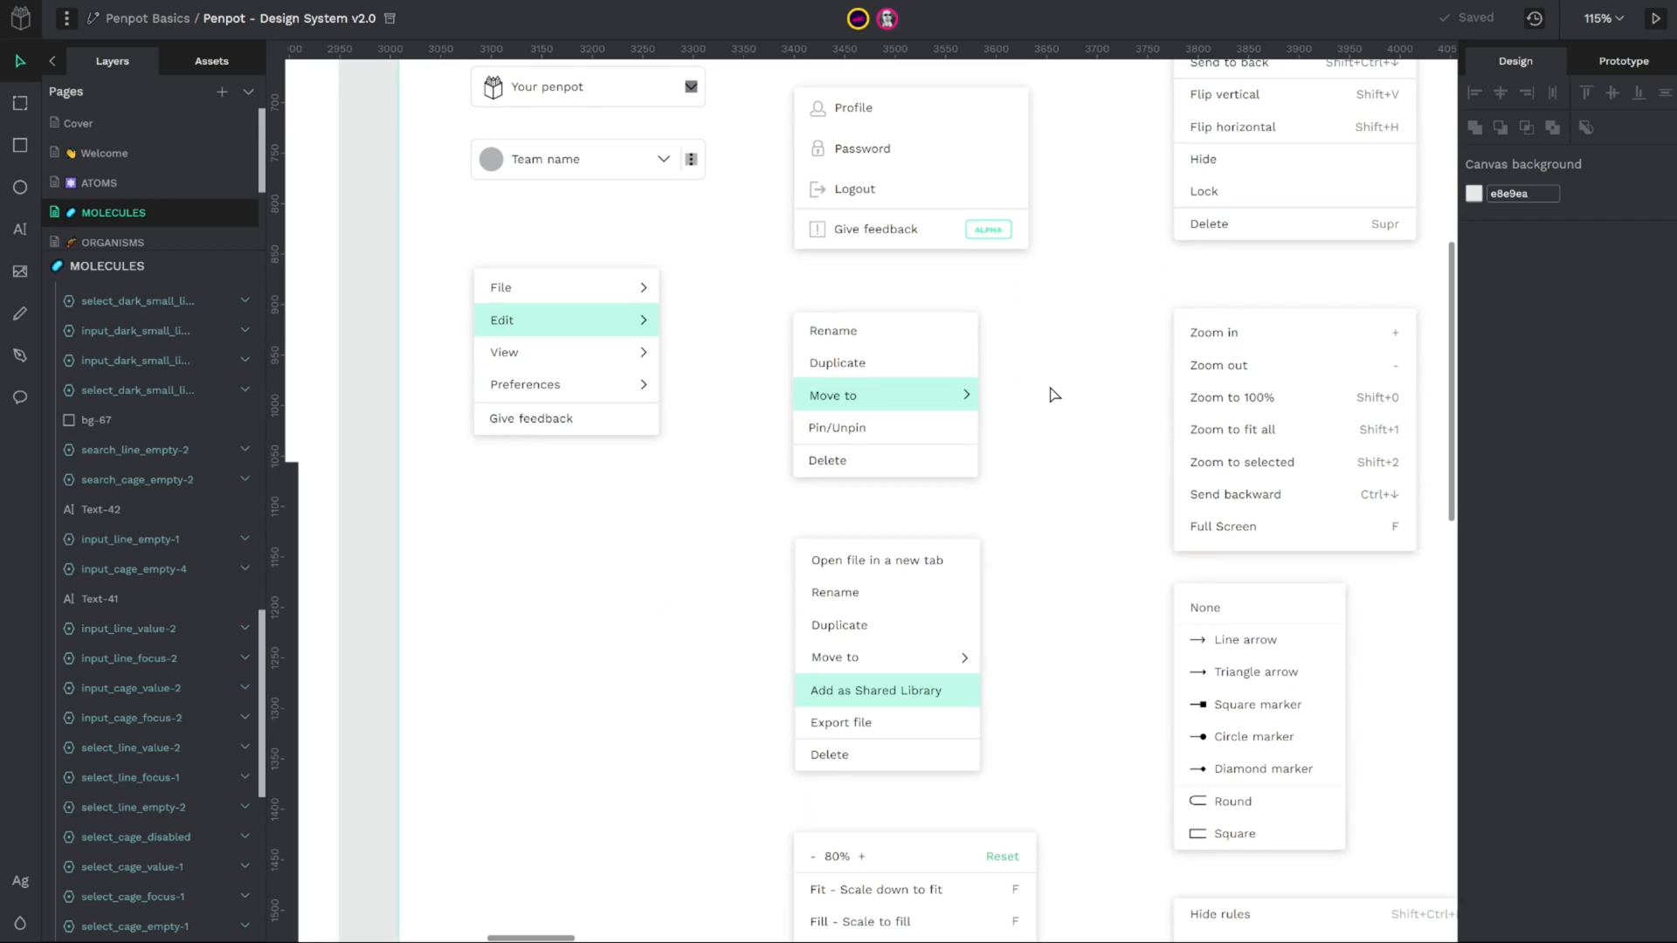
pyautogui.scroll(-3)
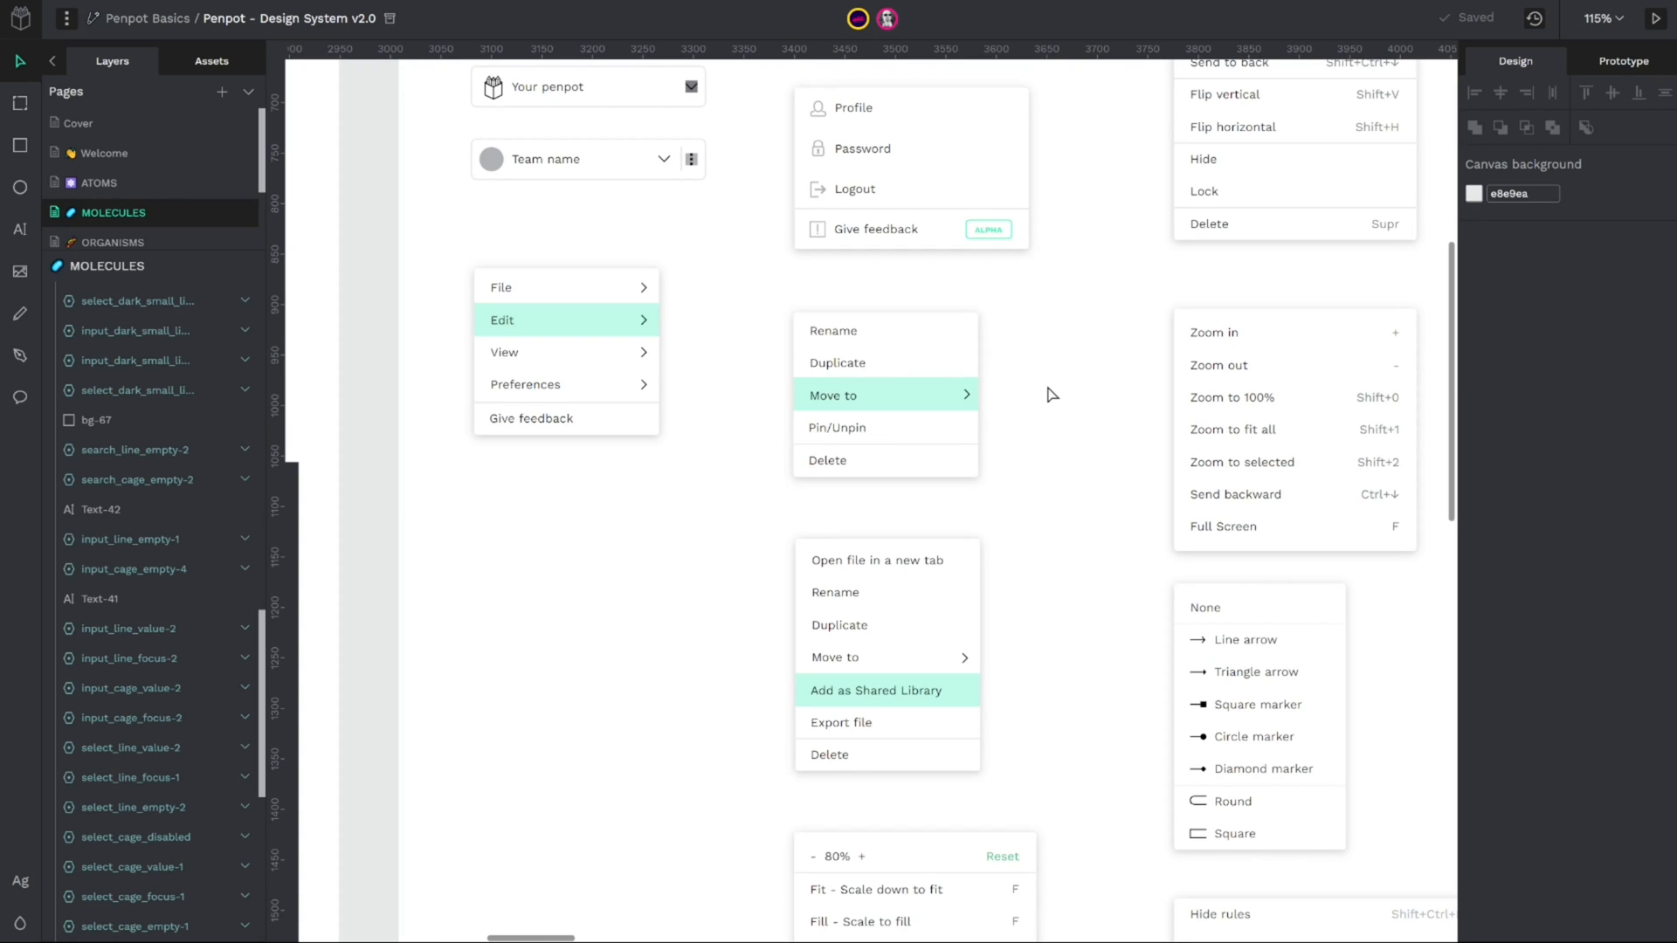
pyautogui.moveTo(1084, 398)
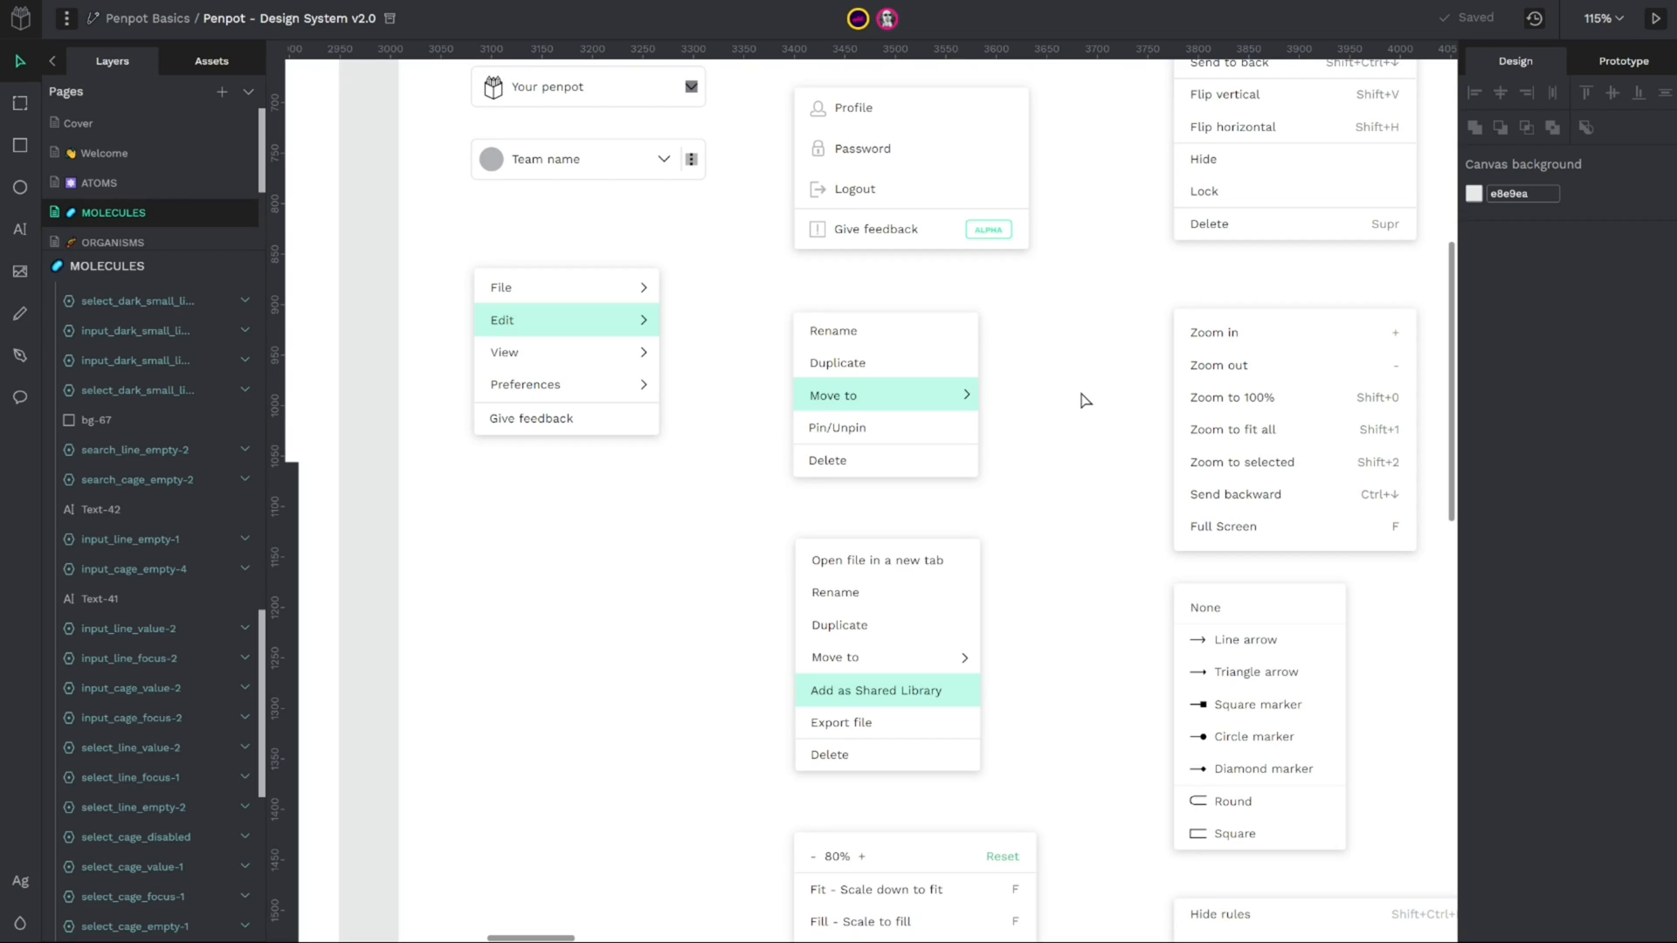
pyautogui.moveTo(793, 693)
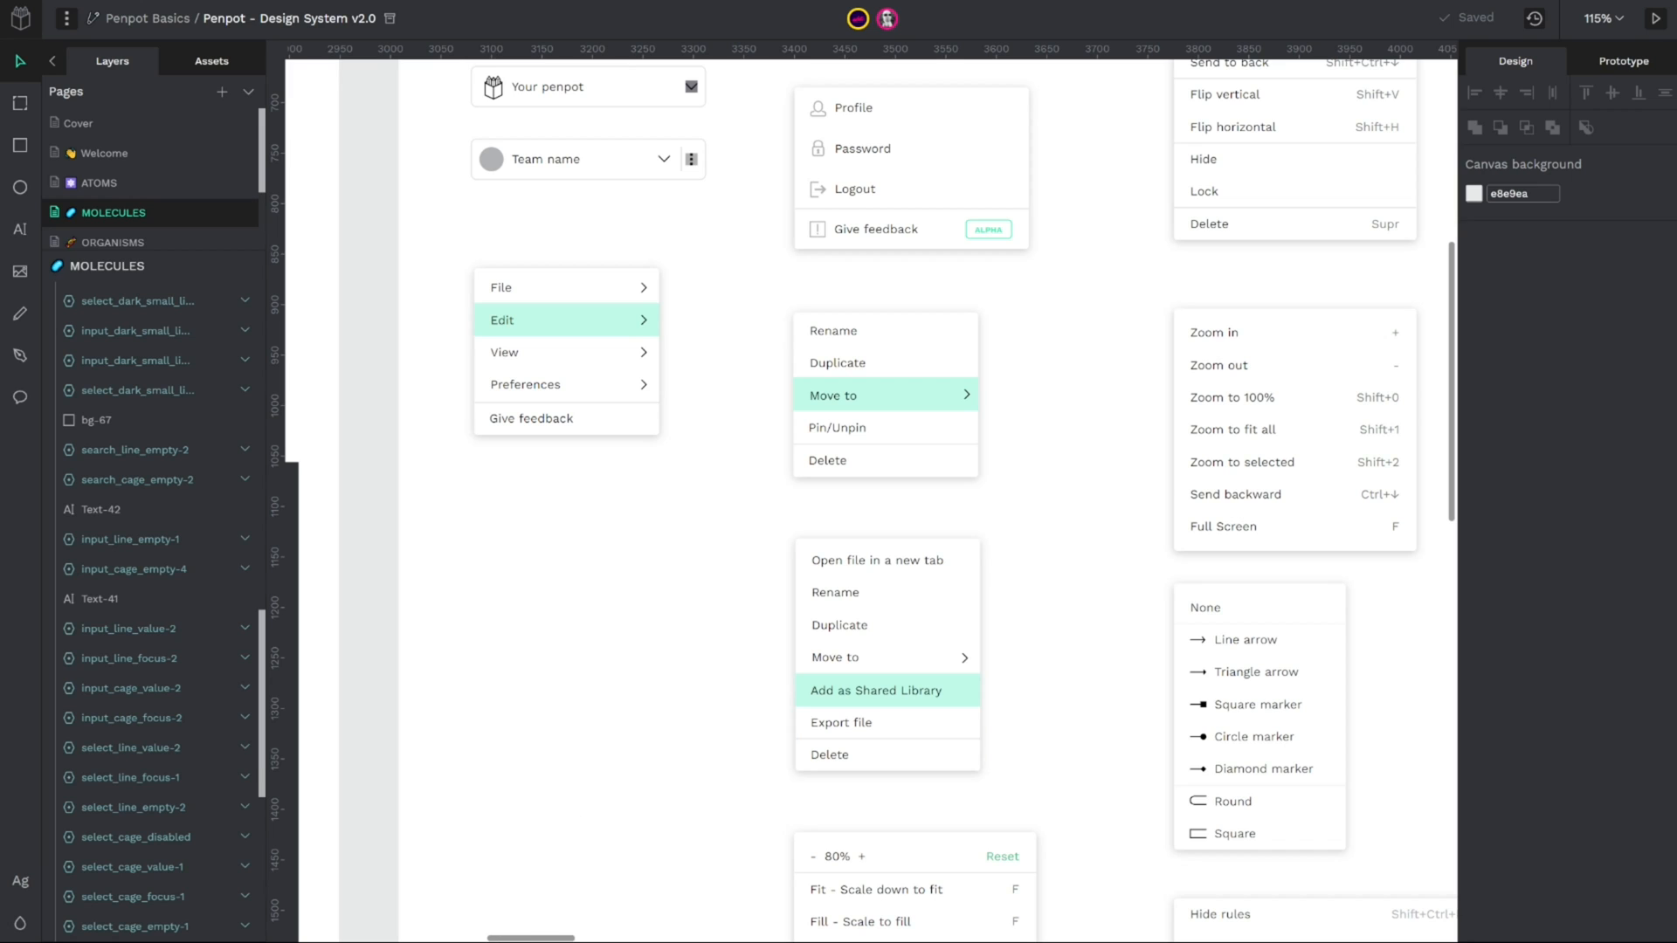
pyautogui.hscroll(3)
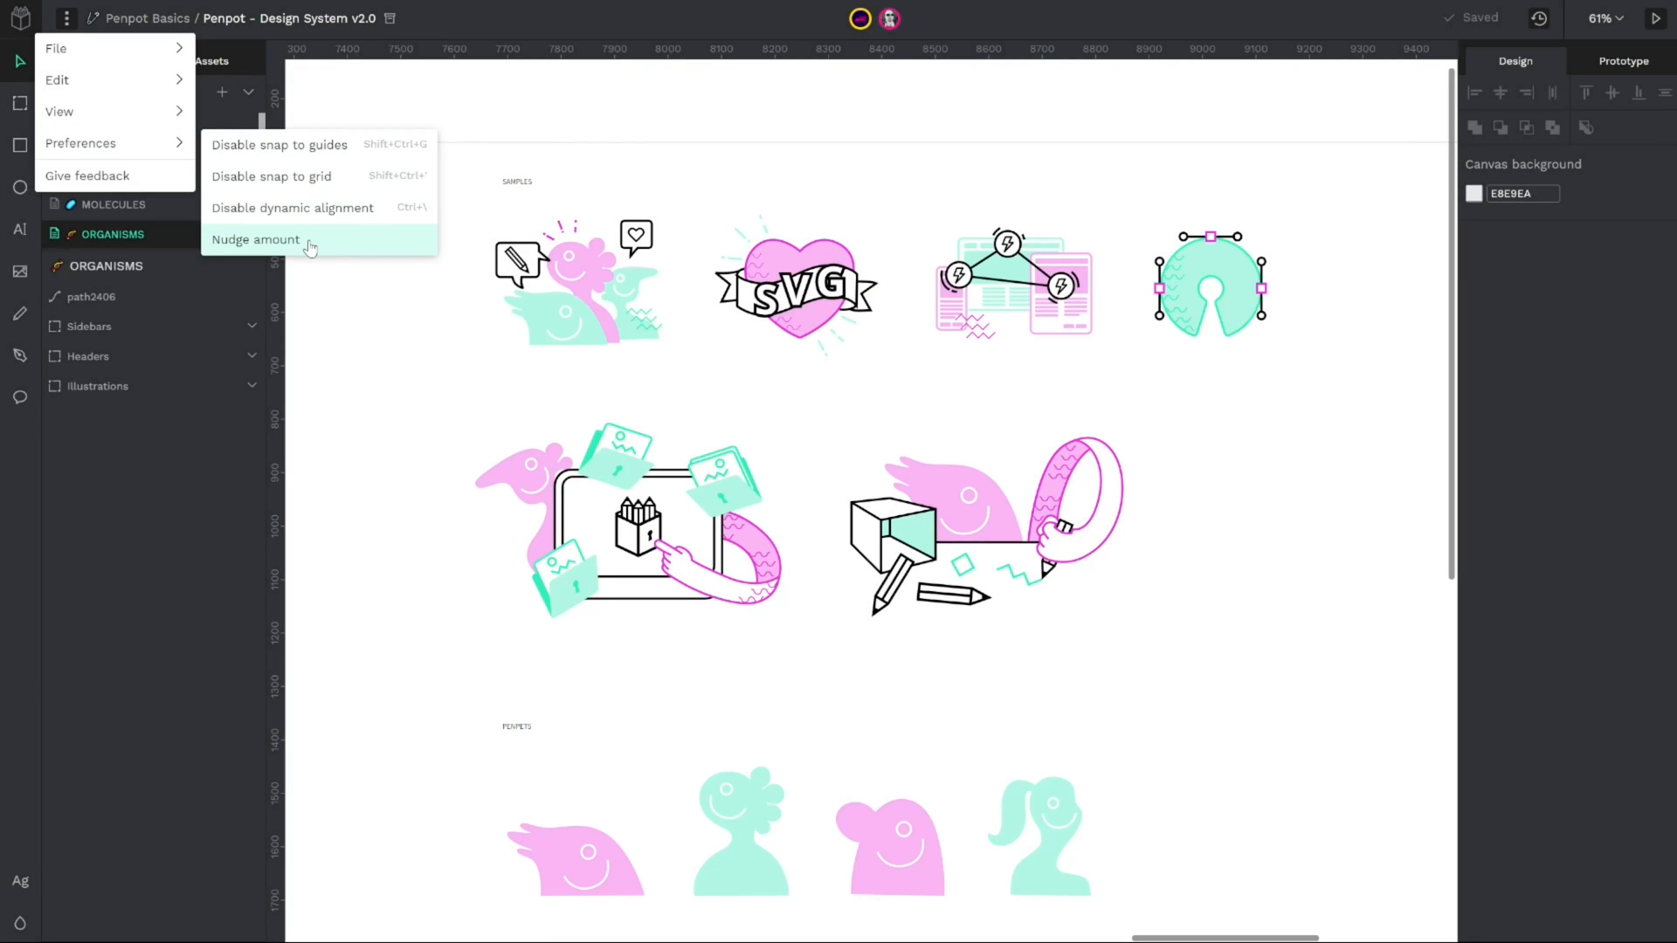
# Step: Show the Nudge amount dialog with small nudge 1 and big nudge 10
pyautogui.click(255, 239)
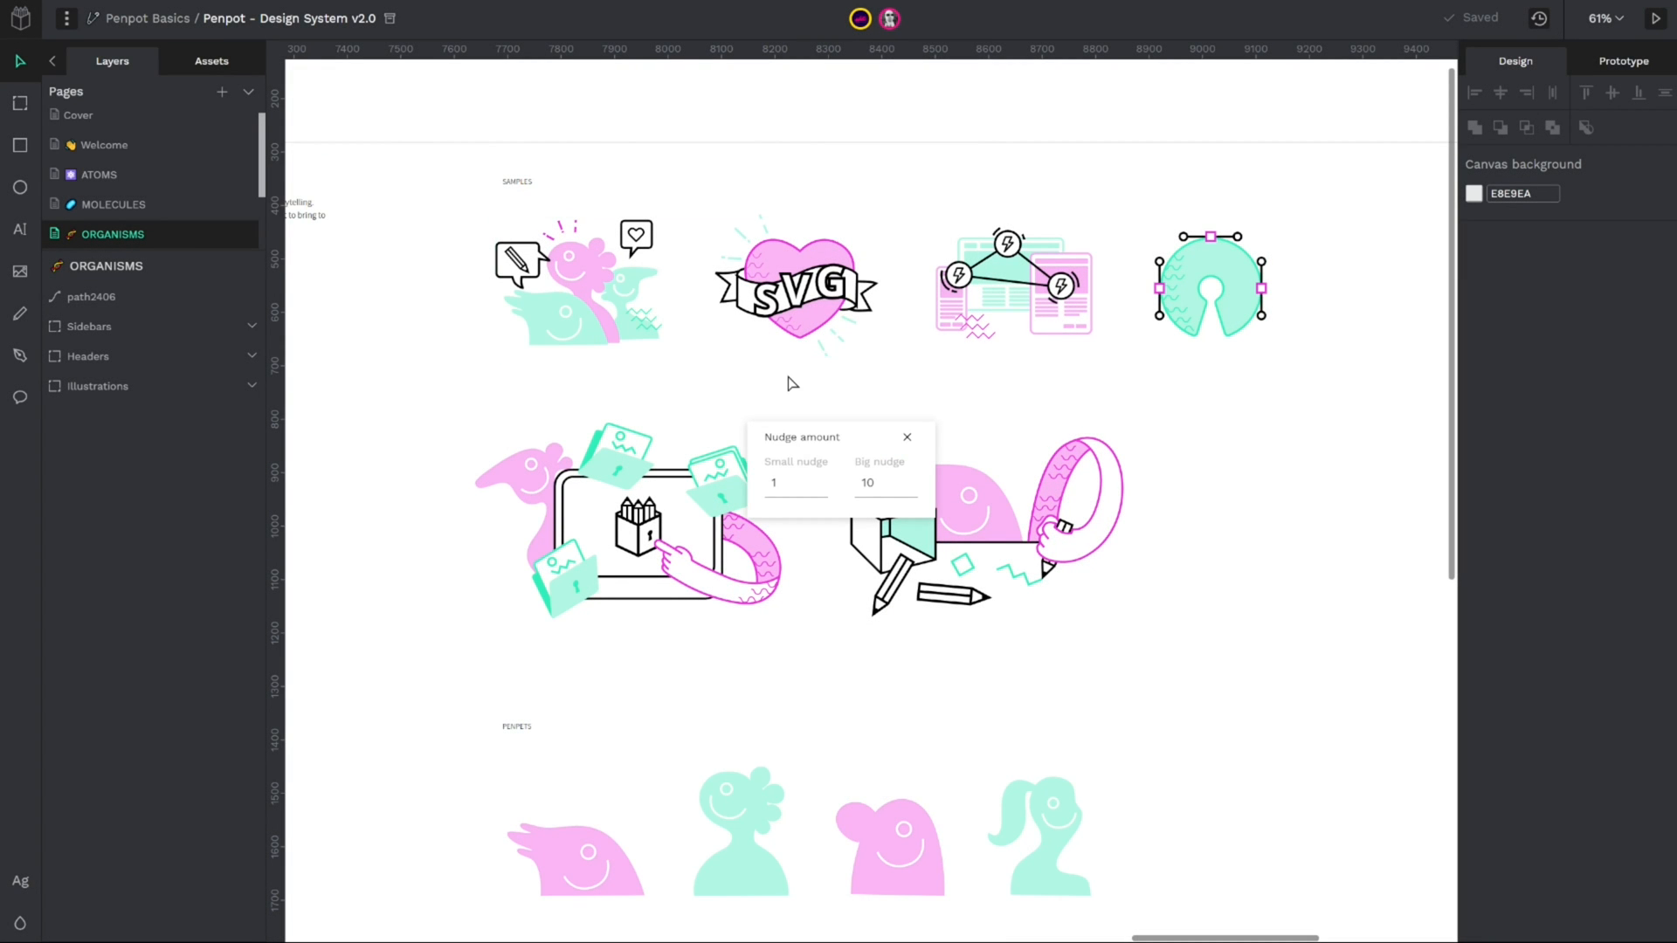